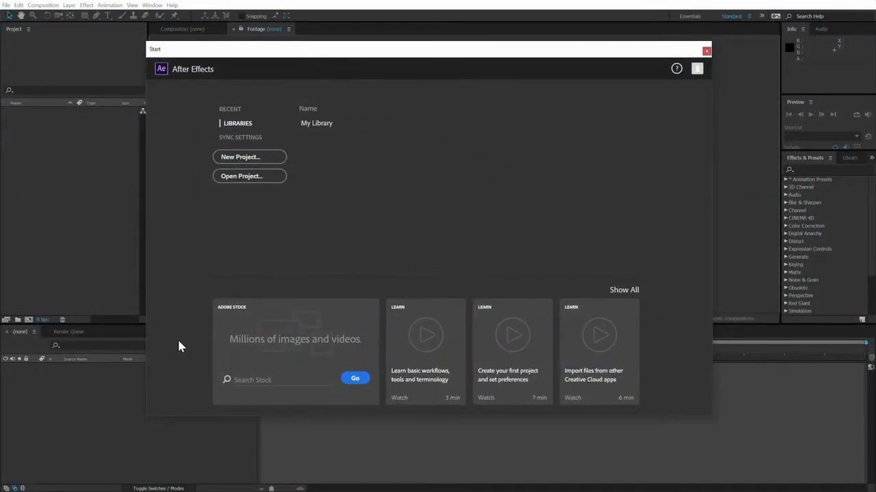
pyautogui.moveTo(541, 375)
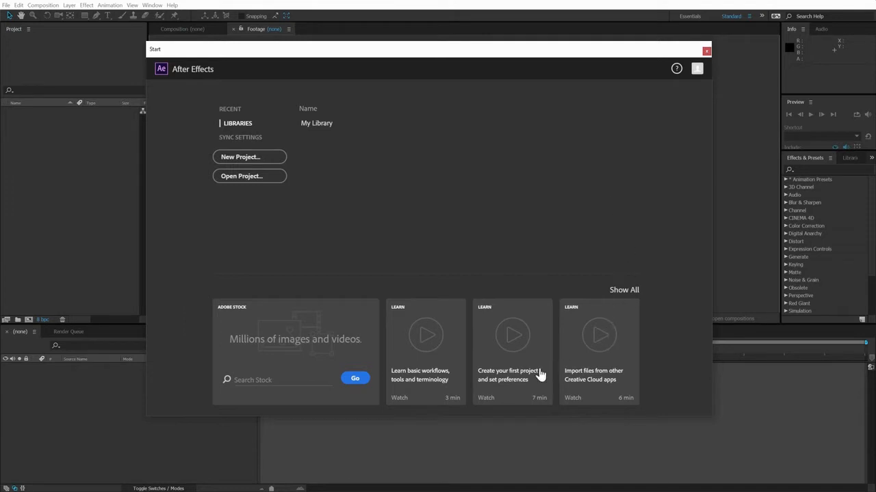
pyautogui.moveTo(268, 224)
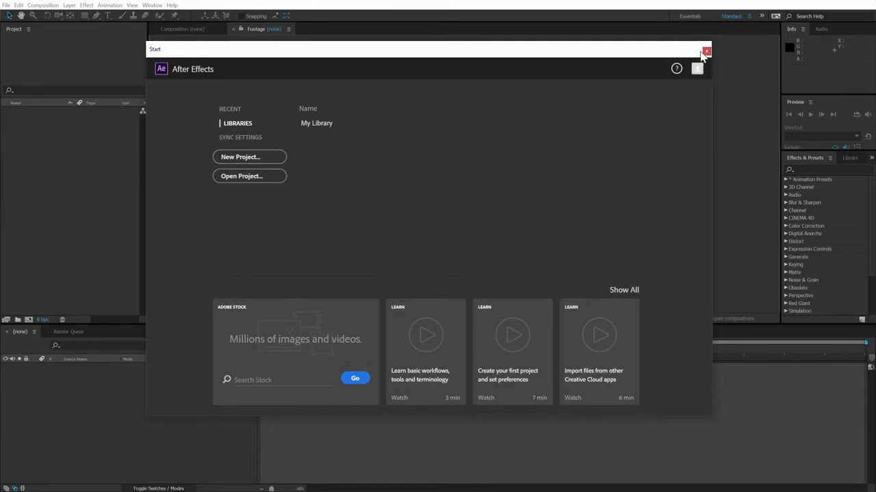
# Dismiss the start screen and bring up the File menu for importing footage.
pyautogui.click(706, 52)
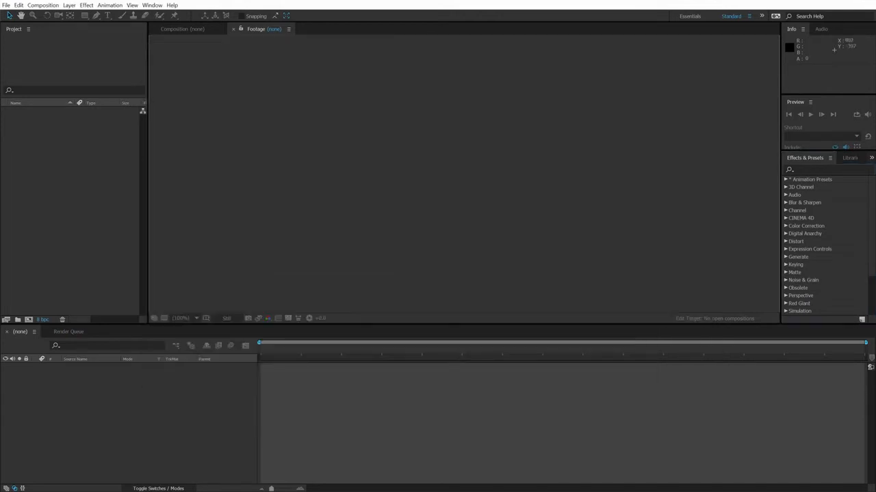
pyautogui.moveTo(68, 254)
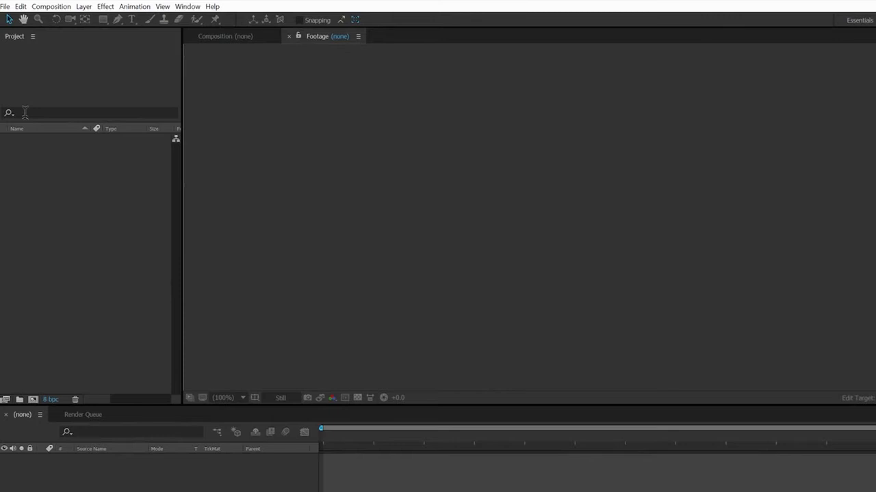
pyautogui.click(5, 5)
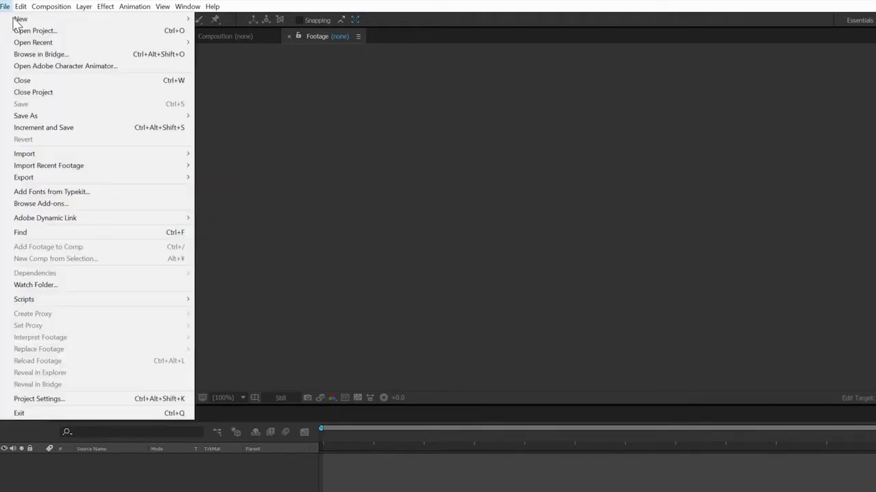
pyautogui.moveTo(25, 153)
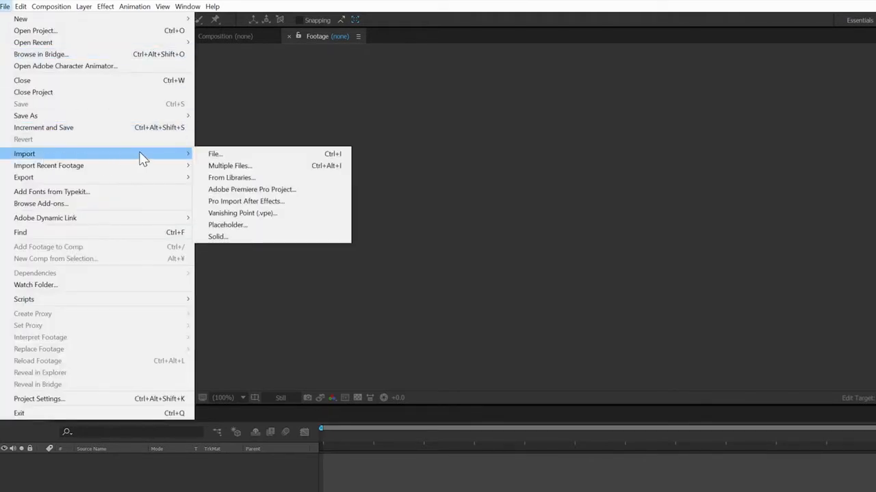
pyautogui.moveTo(215, 153)
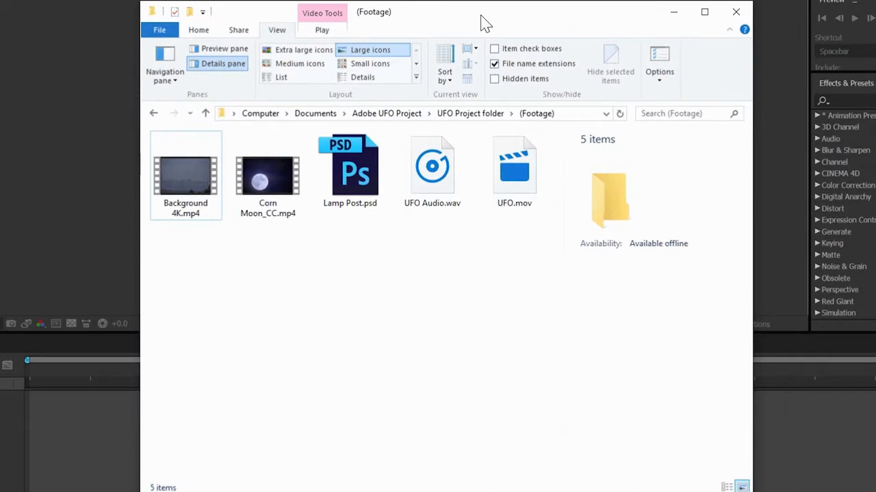
pyautogui.moveTo(249, 298)
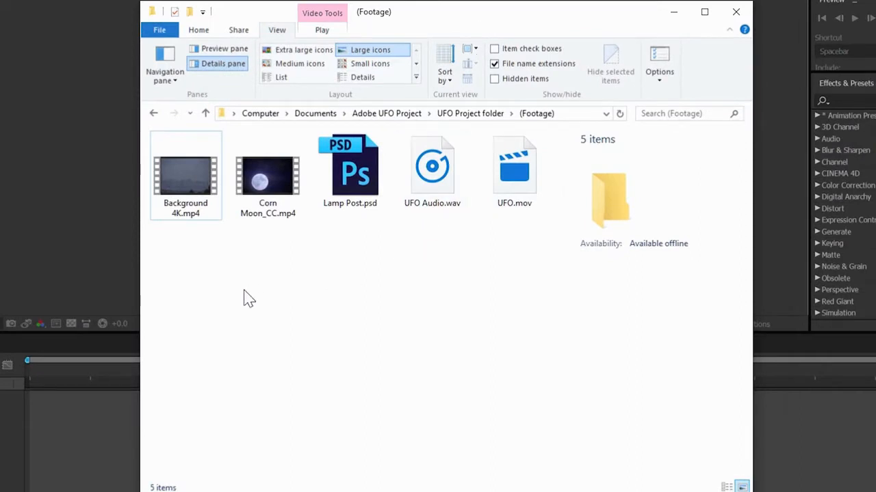
# Select every file in the Footage folder for import.
pyautogui.press('ctrl+a')
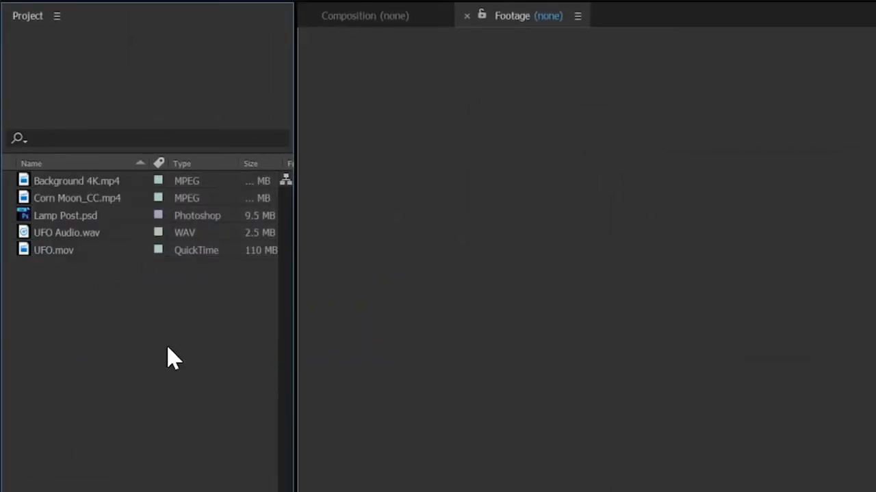
pyautogui.click(77, 181)
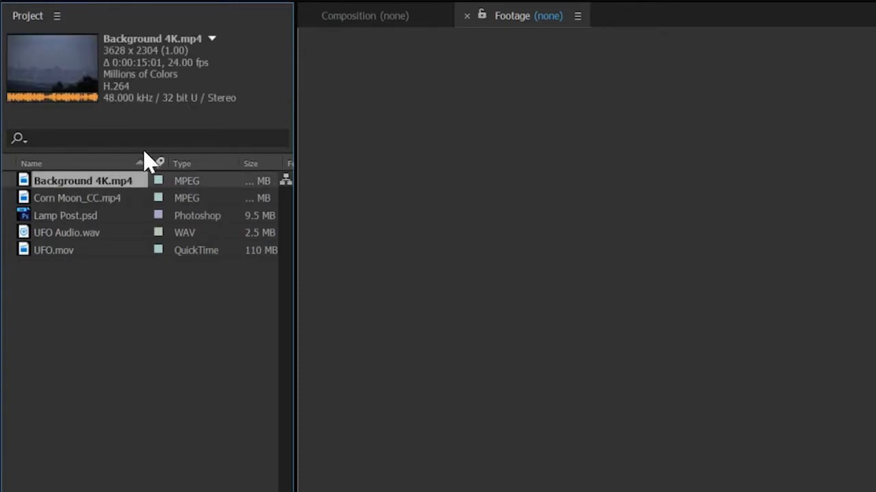
pyautogui.moveTo(88, 82)
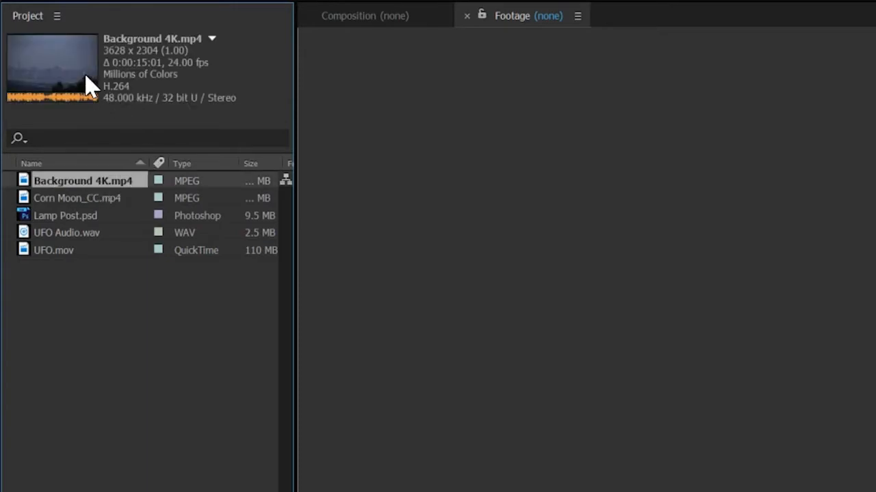
pyautogui.moveTo(93, 82)
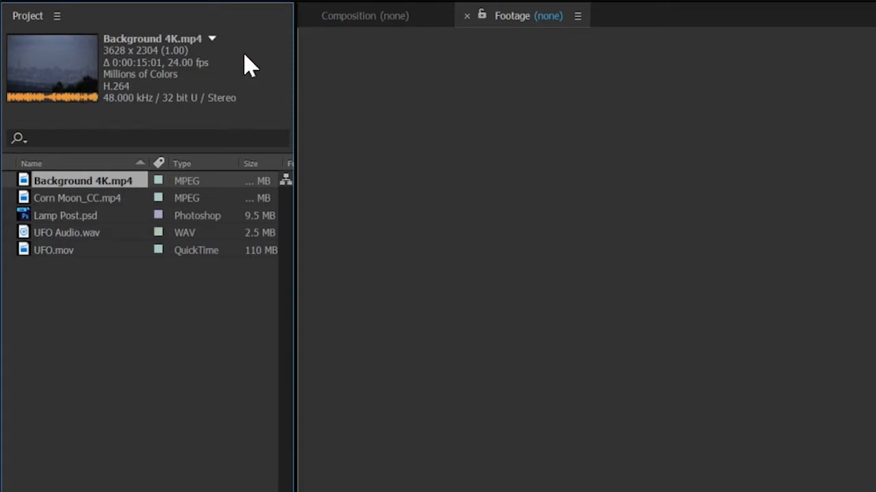
pyautogui.moveTo(227, 74)
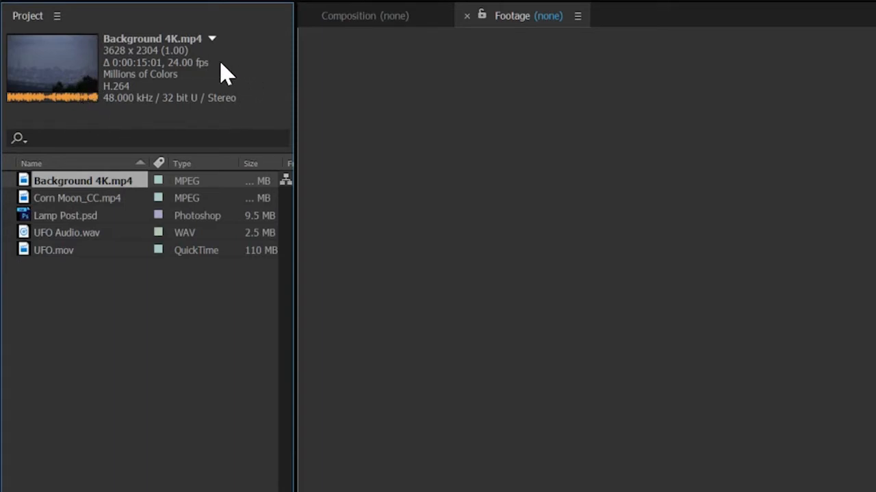
pyautogui.moveTo(205, 137)
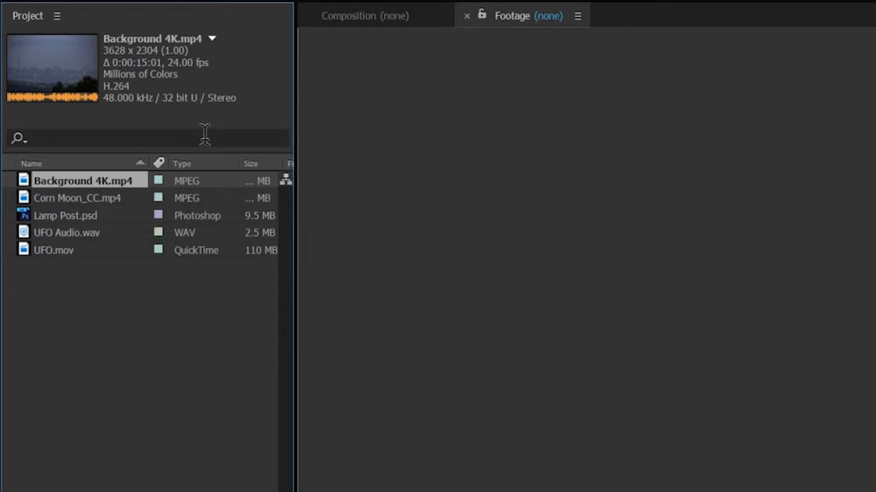
pyautogui.click(76, 197)
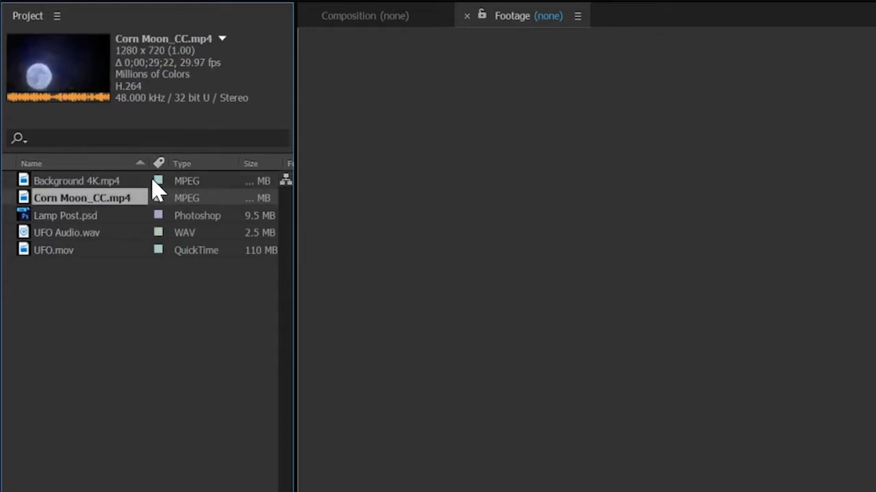
pyautogui.moveTo(218, 61)
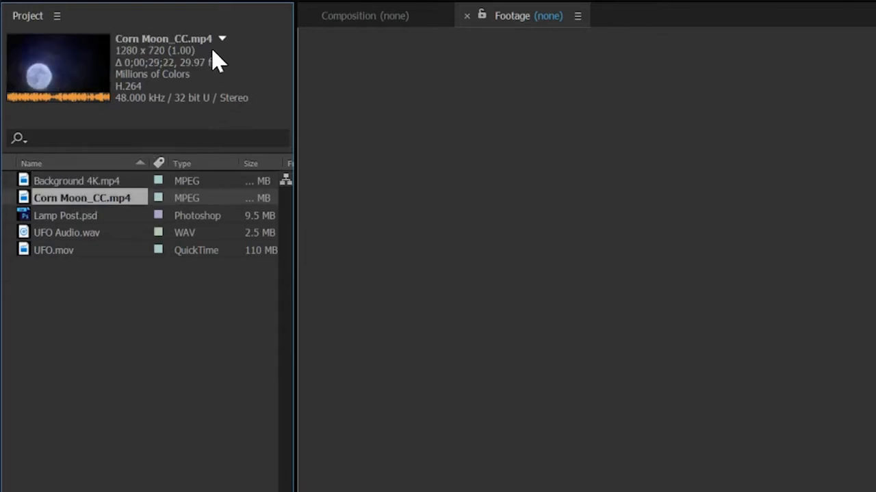
pyautogui.click(68, 216)
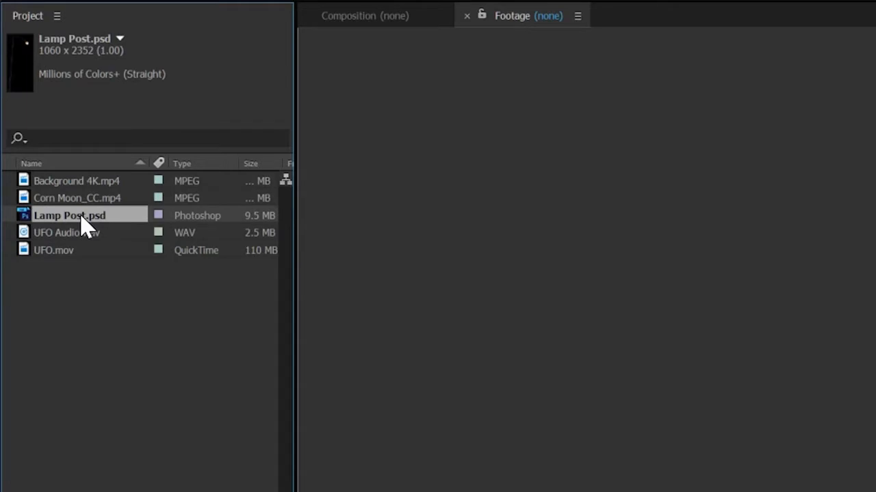
pyautogui.moveTo(121, 118)
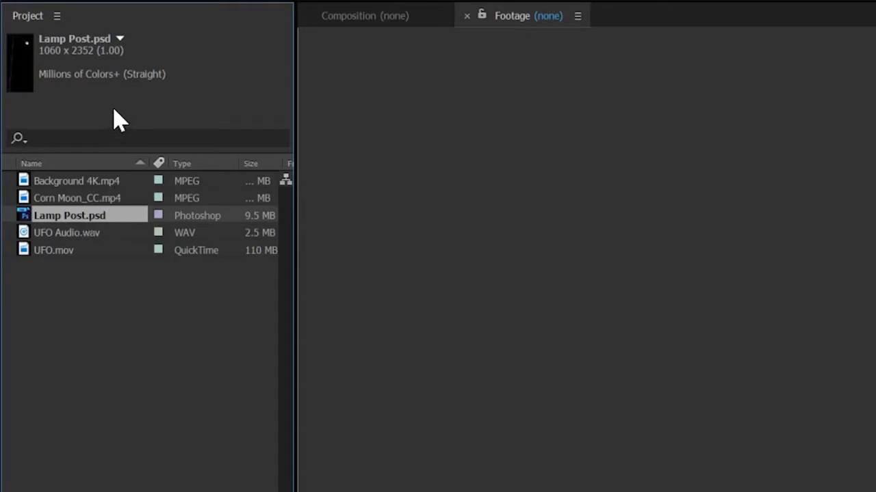
pyautogui.moveTo(54, 260)
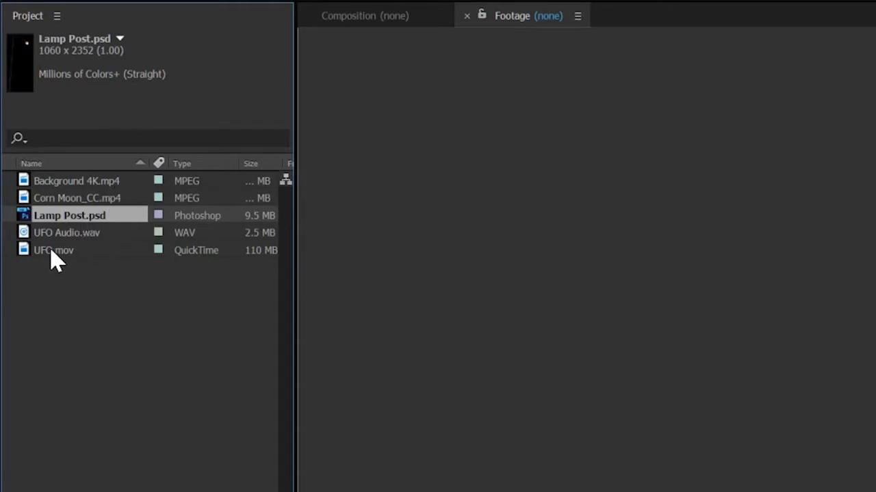
pyautogui.click(55, 249)
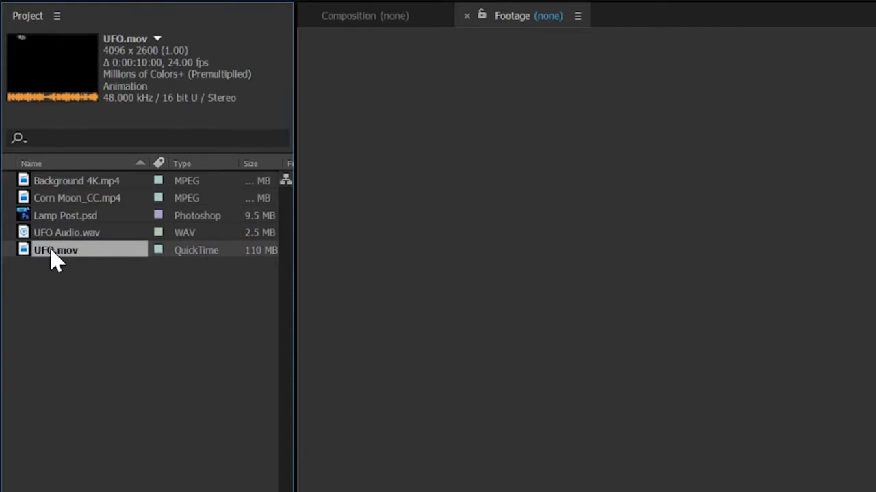
pyautogui.moveTo(120, 102)
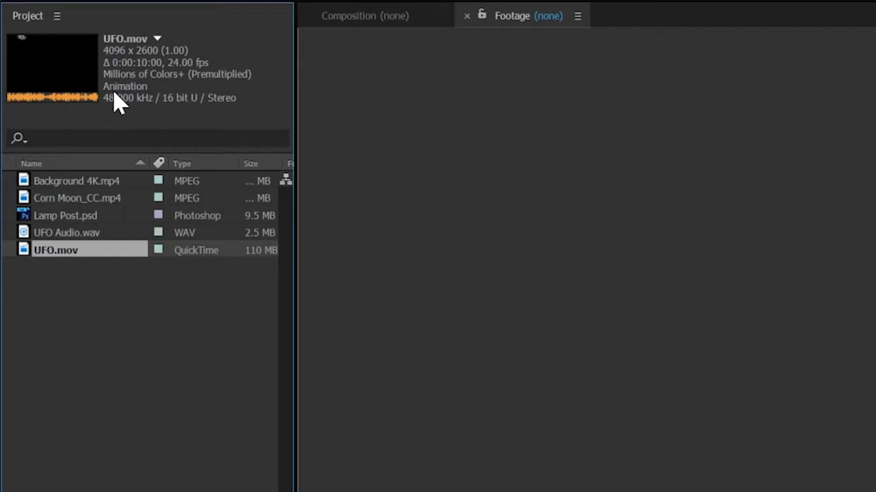
pyautogui.moveTo(159, 107)
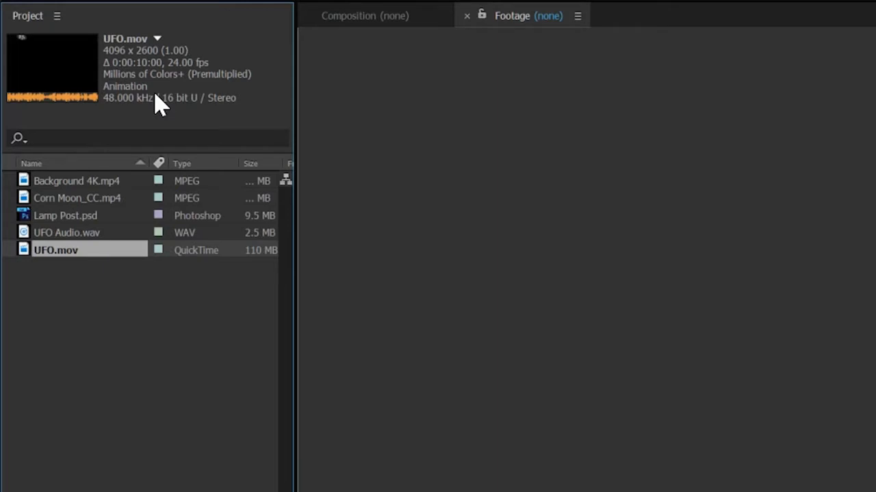
pyautogui.moveTo(153, 101)
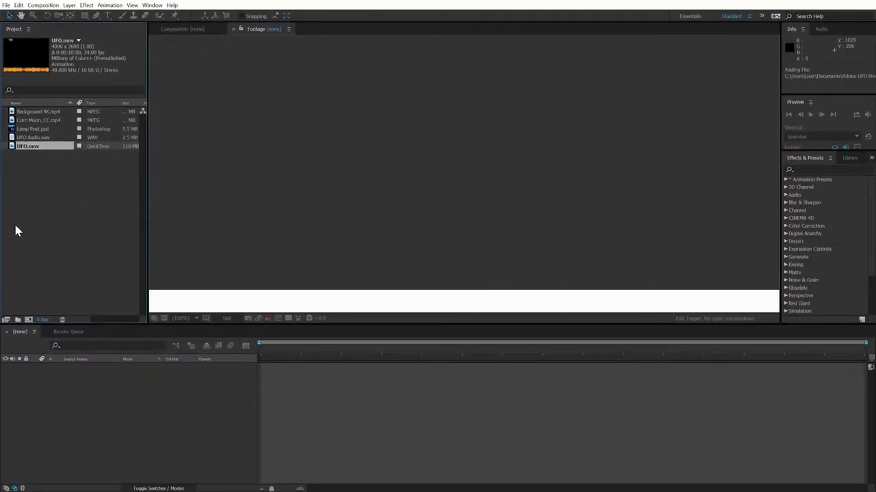
pyautogui.doubleClick(27, 145)
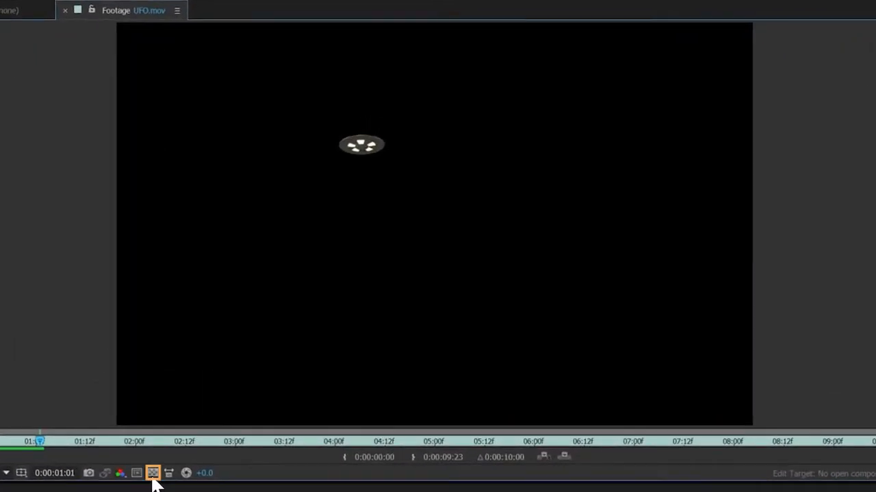
pyautogui.click(153, 473)
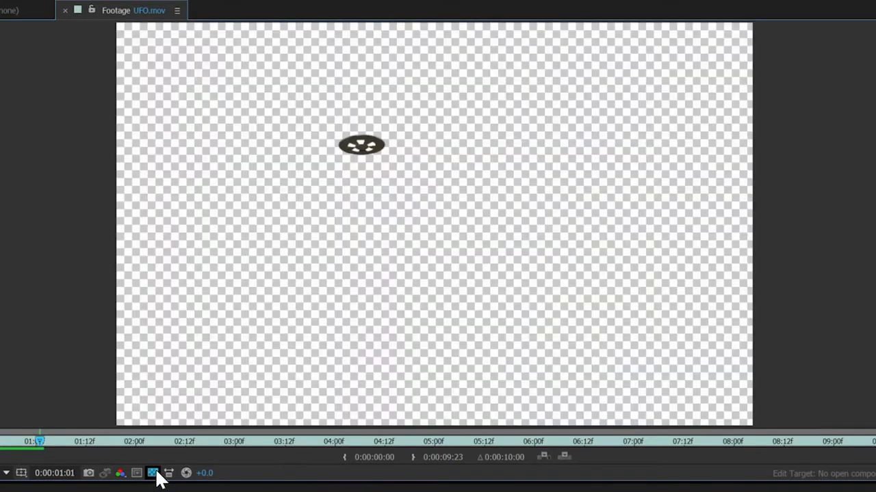
pyautogui.click(153, 474)
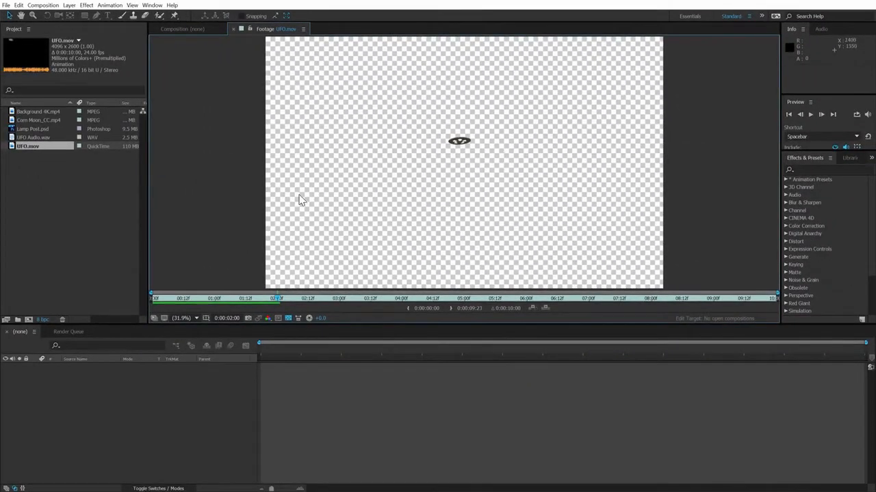
pyautogui.click(34, 137)
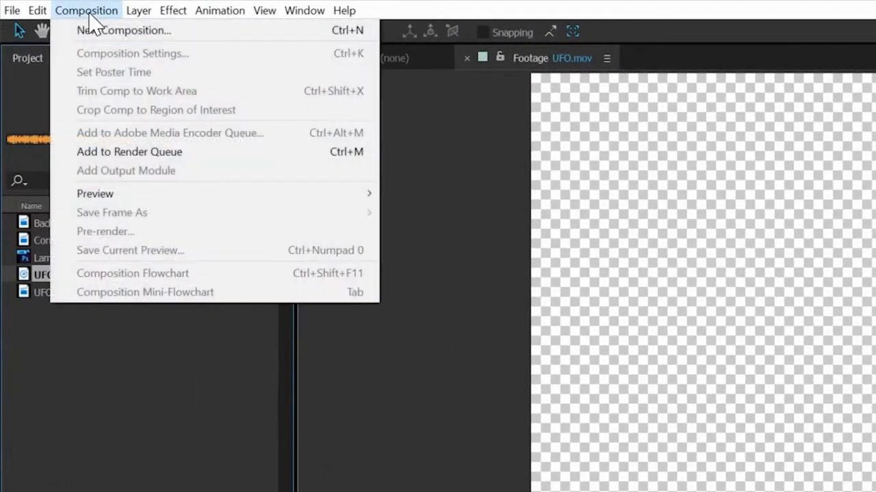
pyautogui.moveTo(260, 43)
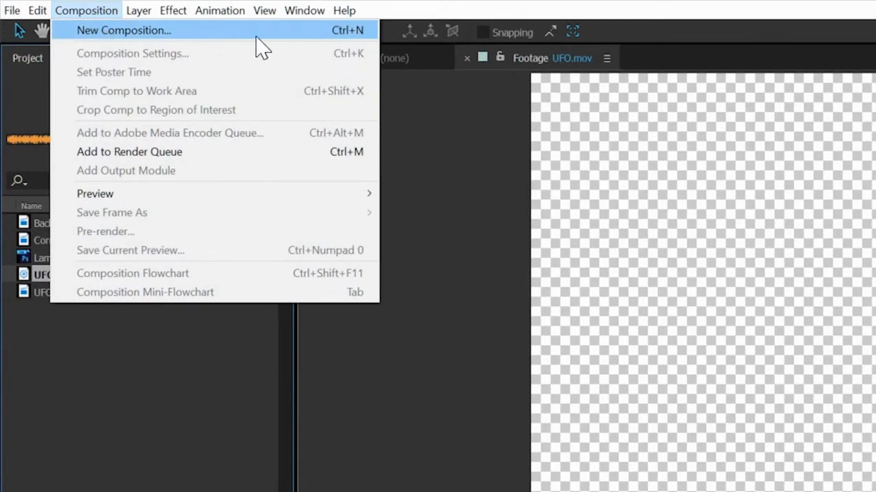
pyautogui.moveTo(359, 41)
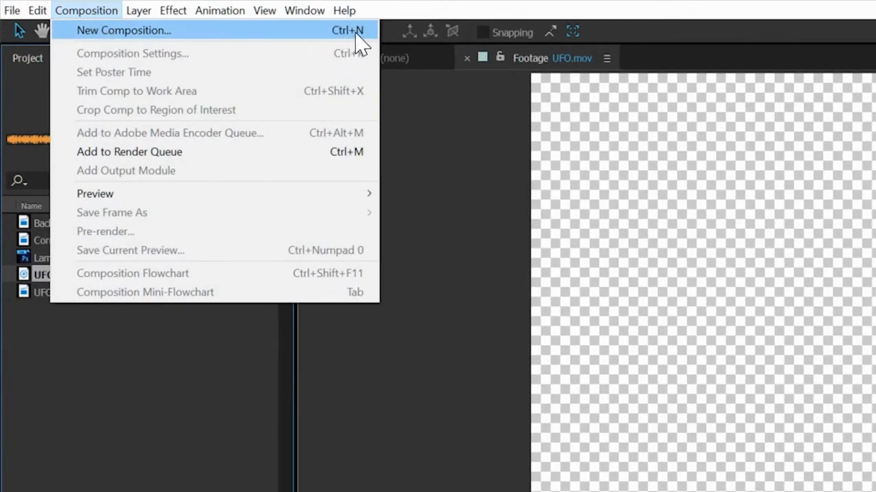
pyautogui.moveTo(267, 377)
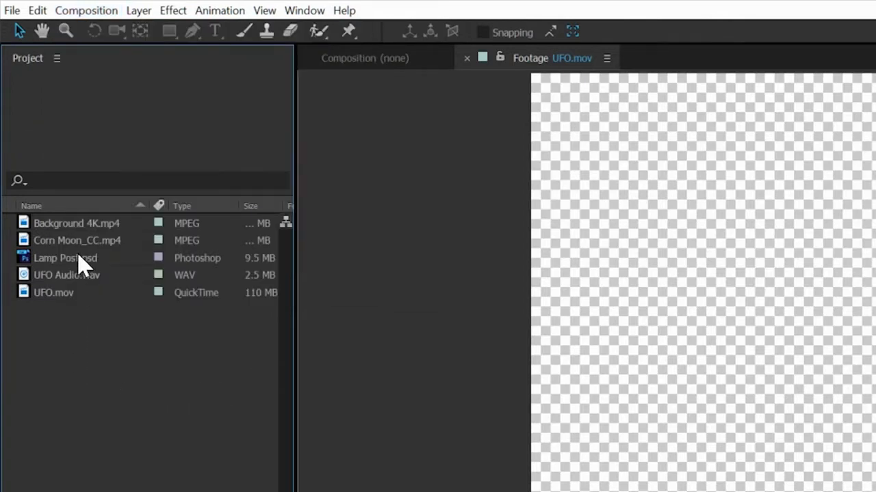
pyautogui.click(77, 223)
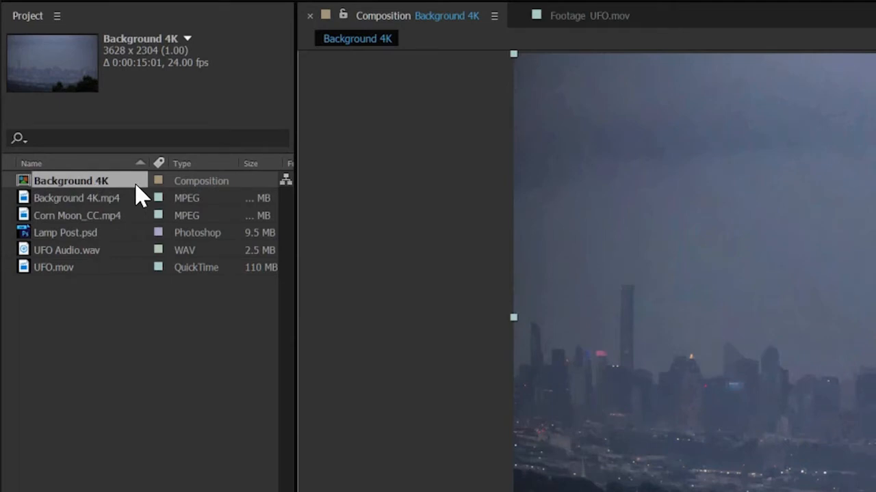
pyautogui.moveTo(117, 78)
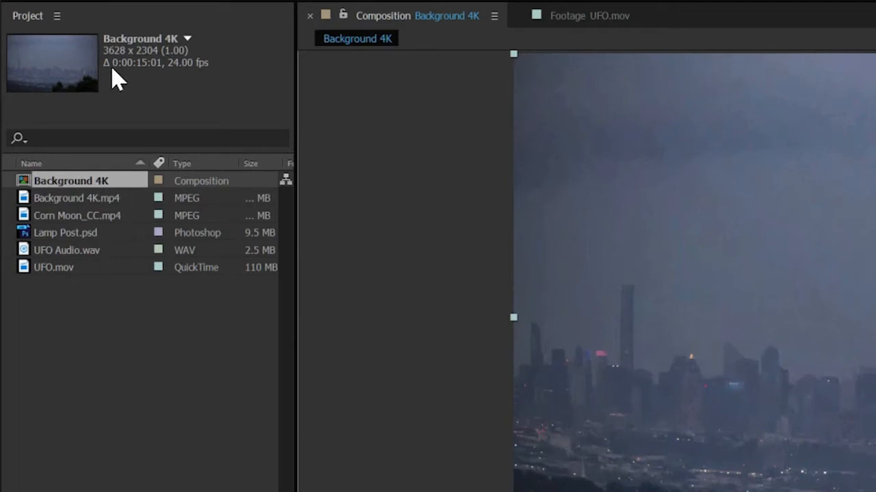
pyautogui.moveTo(176, 77)
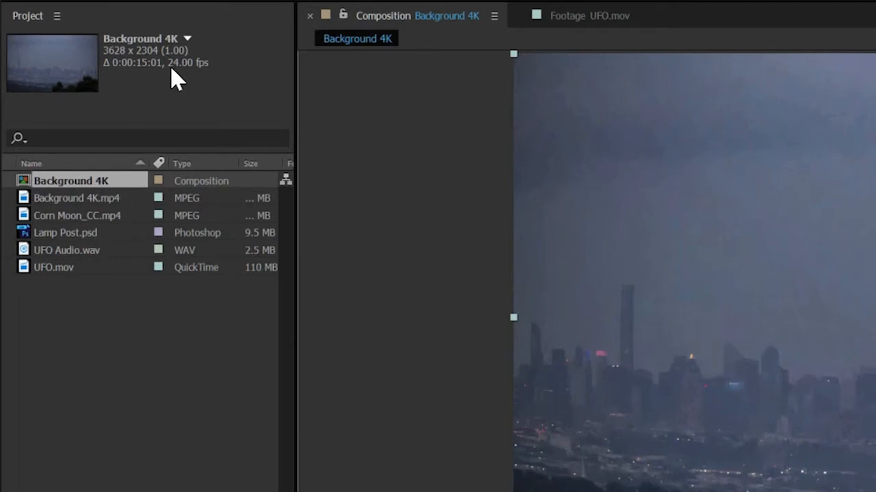
pyautogui.moveTo(151, 116)
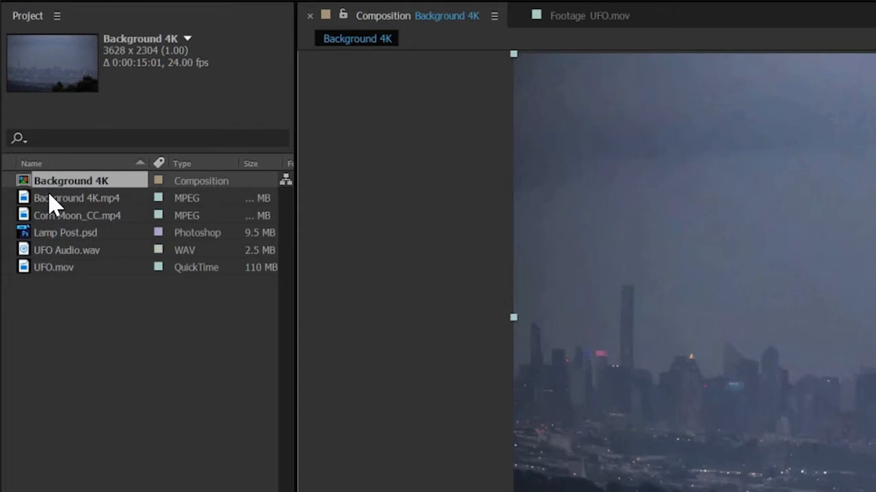
pyautogui.moveTo(120, 323)
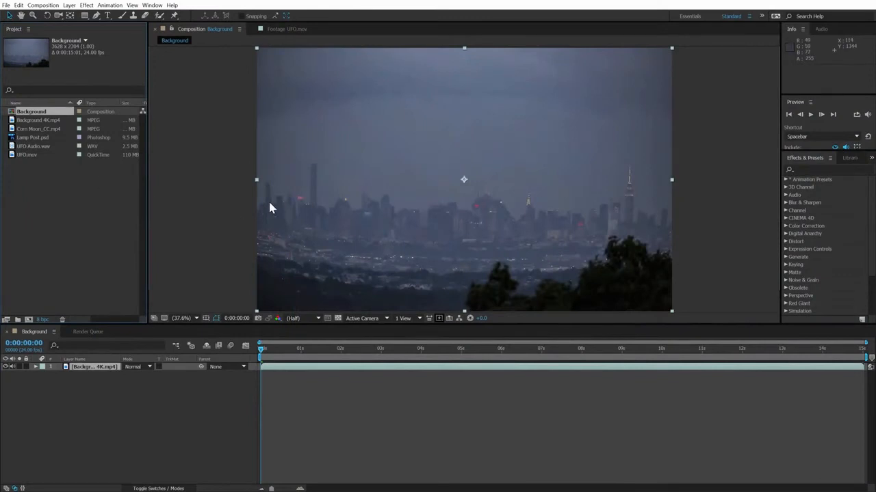
# Create a Background 4K composition from the Background 4K.mp4 skyline footage.
pyautogui.click(382, 252)
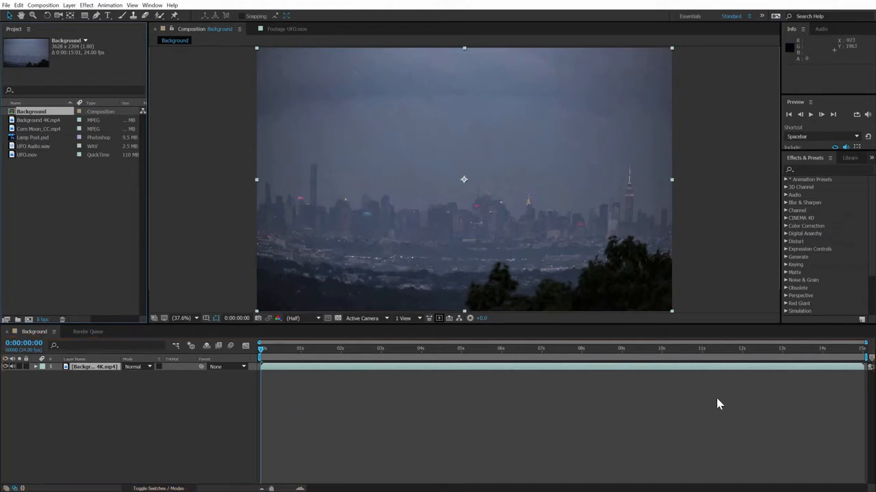
pyautogui.moveTo(211, 399)
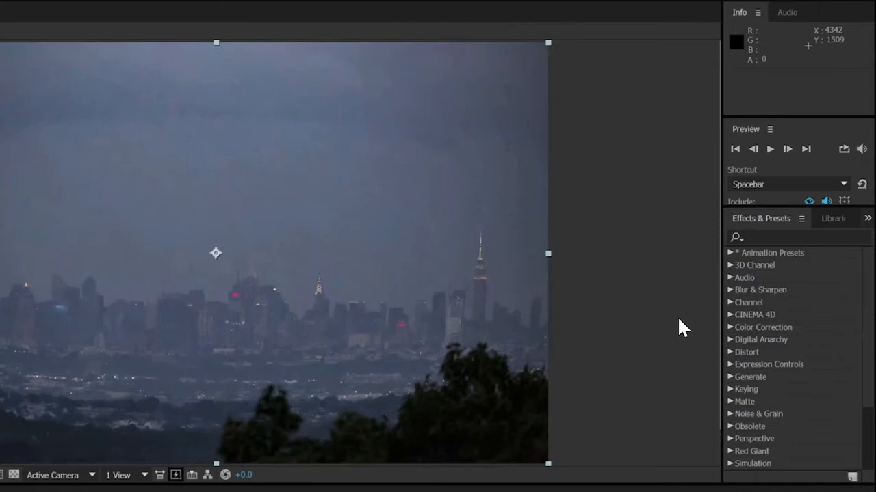
pyautogui.moveTo(681, 266)
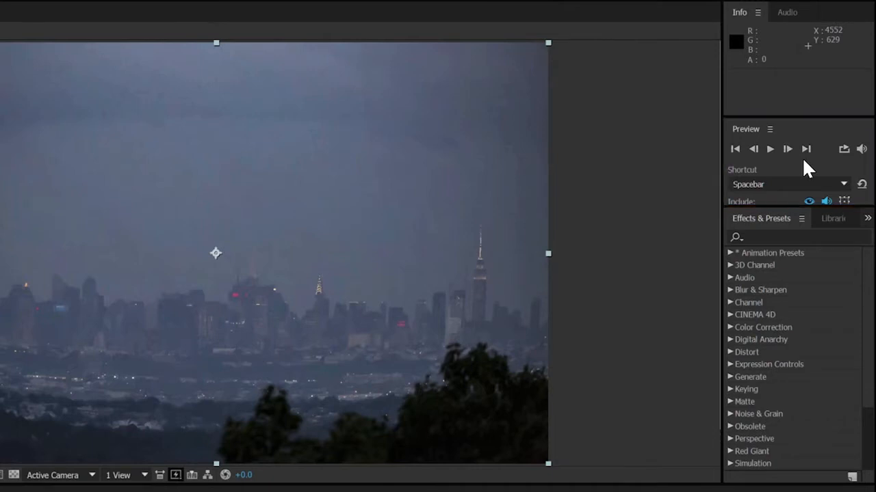
pyautogui.moveTo(670, 216)
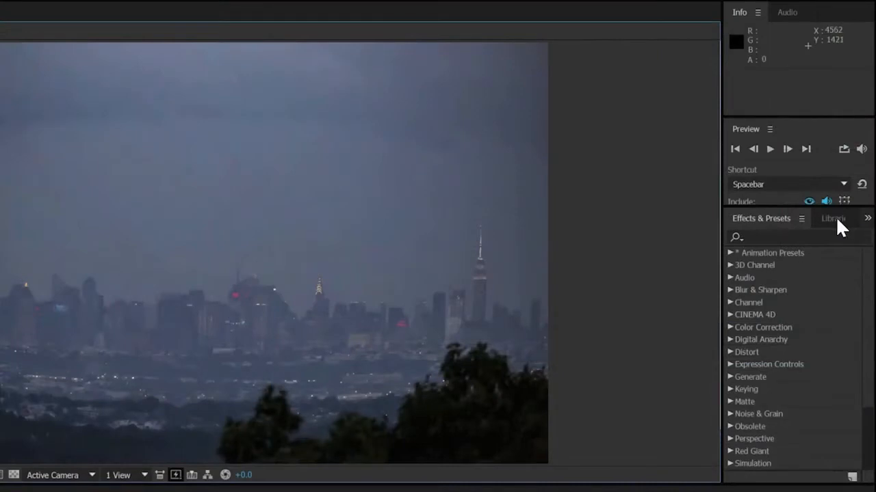
pyautogui.click(830, 219)
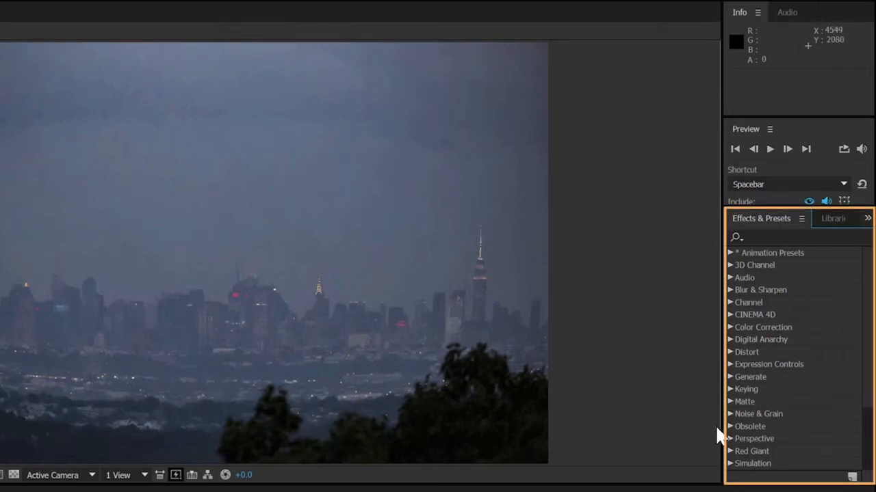
pyautogui.moveTo(667, 88)
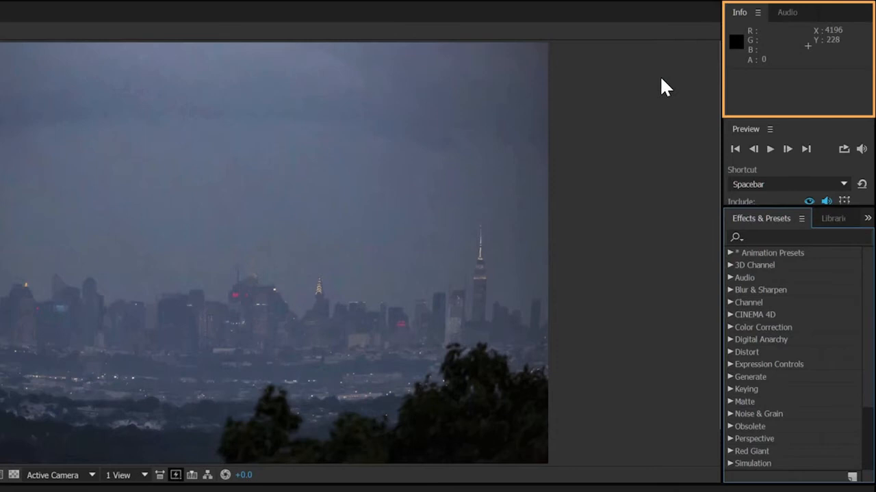
pyautogui.moveTo(746, 85)
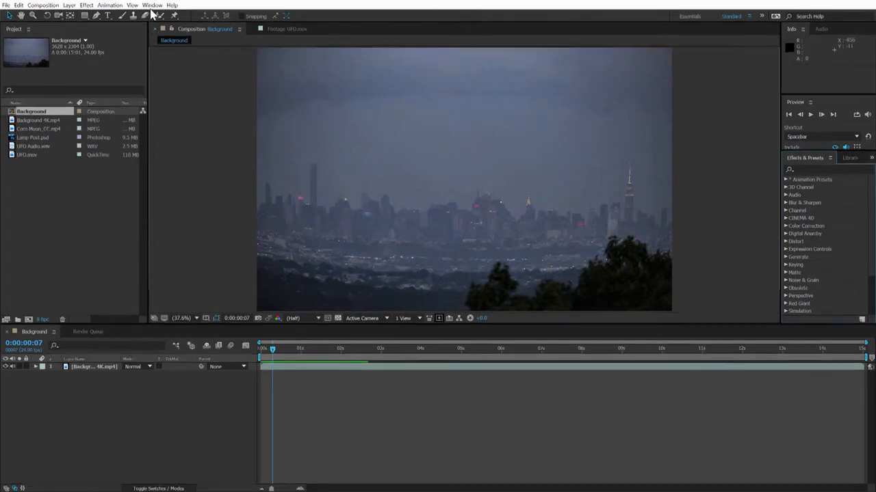
pyautogui.click(152, 5)
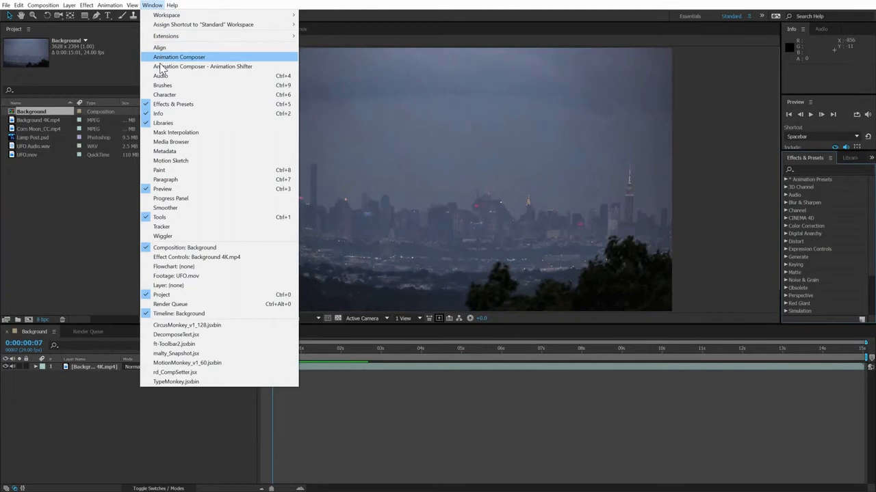
pyautogui.moveTo(175, 131)
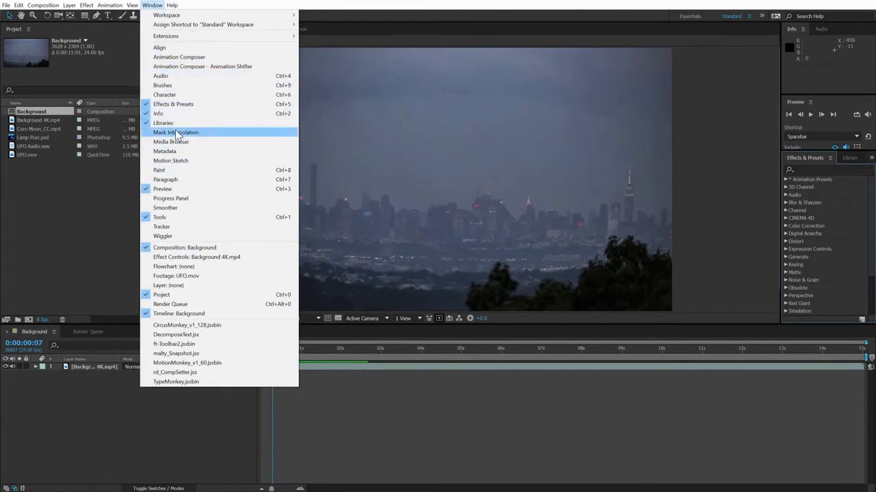
pyautogui.moveTo(178, 108)
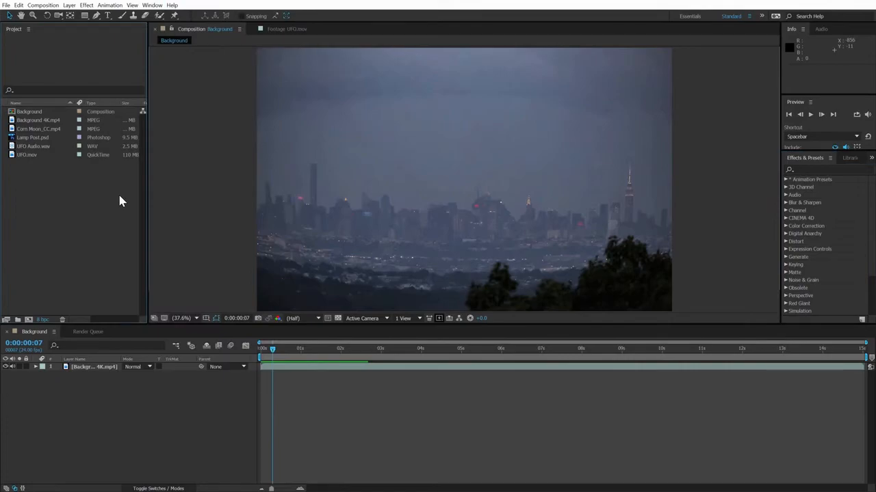
# Select the Background 4K.mp4 layer so its Effect Controls show in the workspace.
pyautogui.click(93, 367)
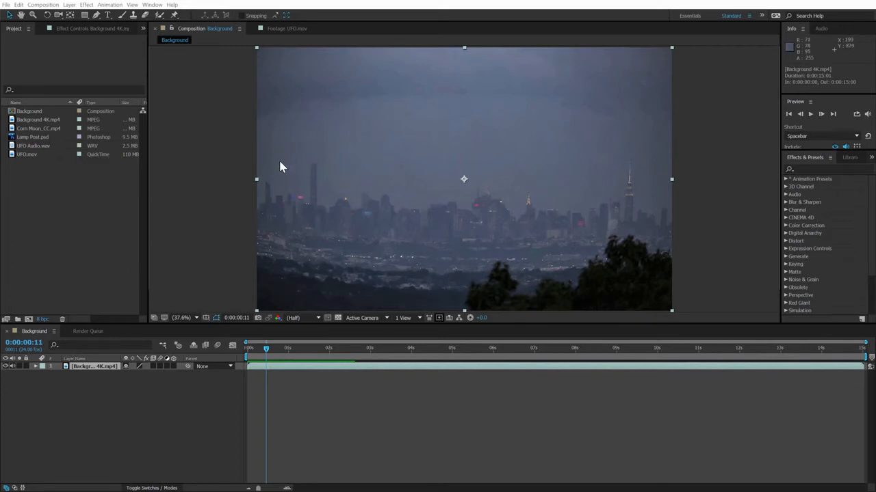
pyautogui.moveTo(632, 219)
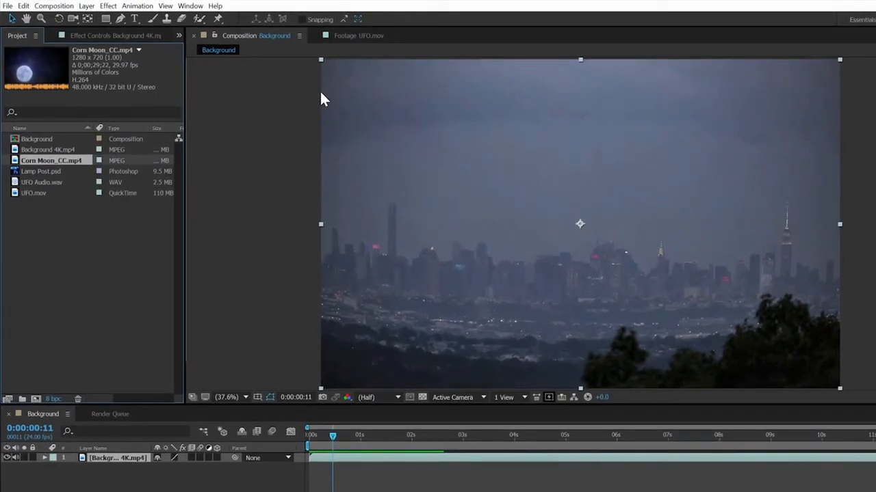
pyautogui.moveTo(558, 178)
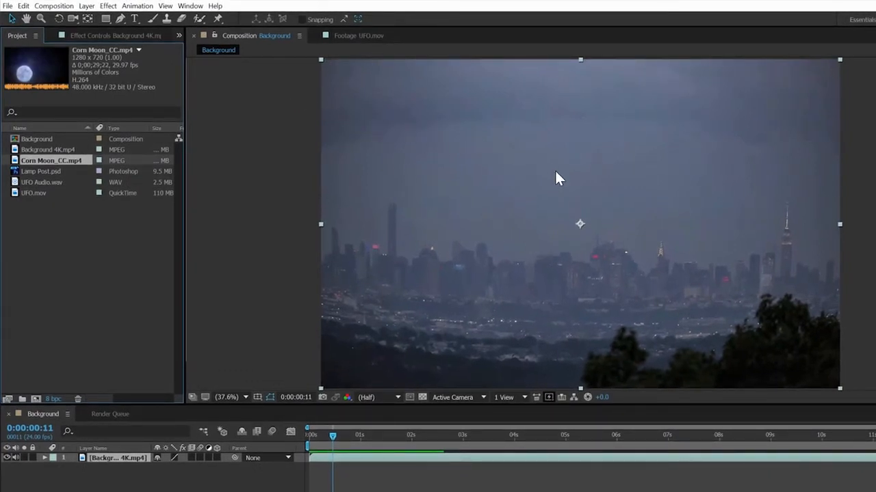
pyautogui.moveTo(723, 254)
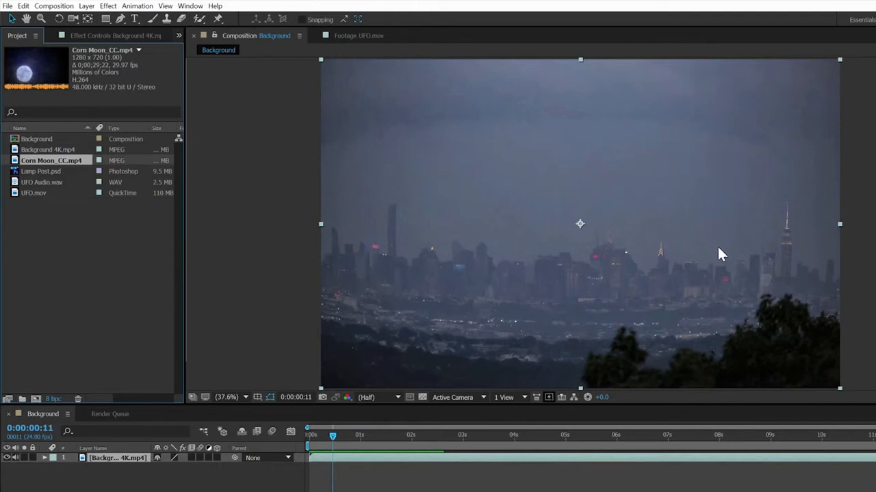
pyautogui.moveTo(344, 167)
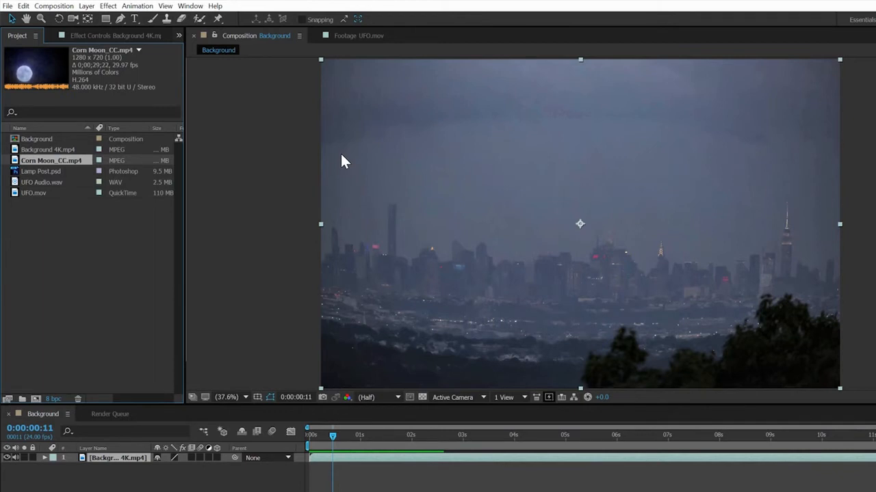
pyautogui.moveTo(463, 243)
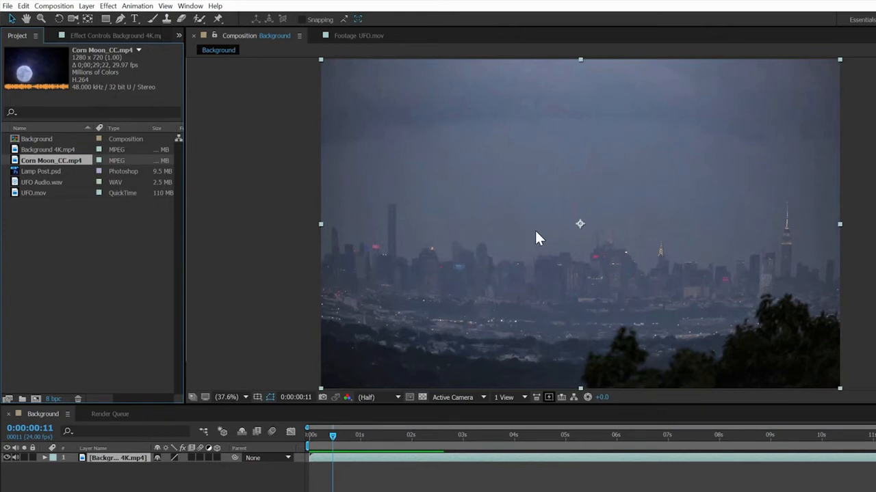
pyautogui.moveTo(541, 238)
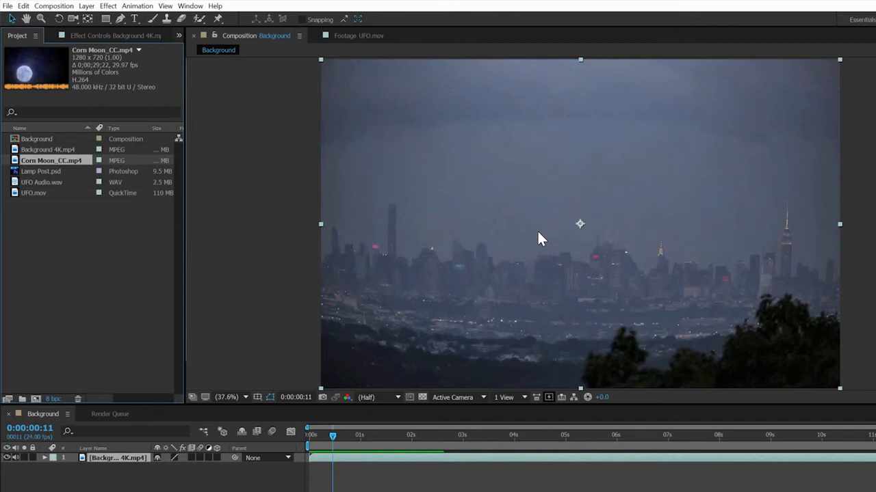
pyautogui.moveTo(468, 167)
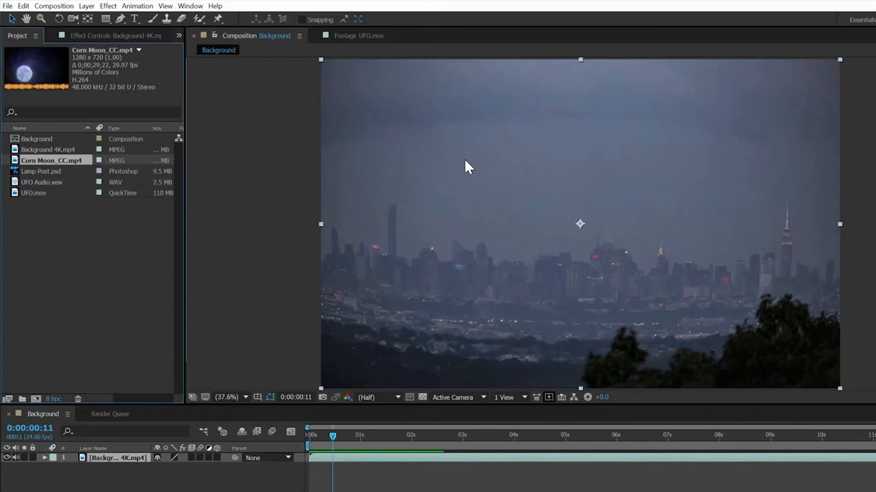
pyautogui.moveTo(175, 223)
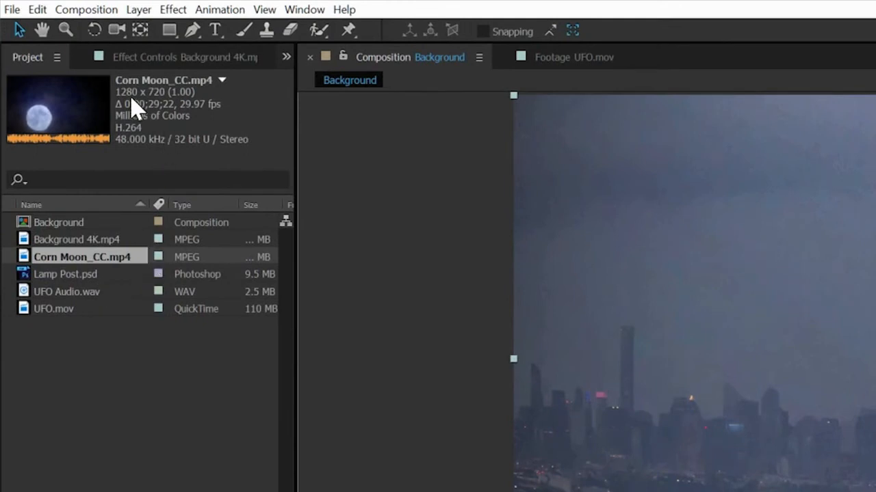
pyautogui.moveTo(190, 130)
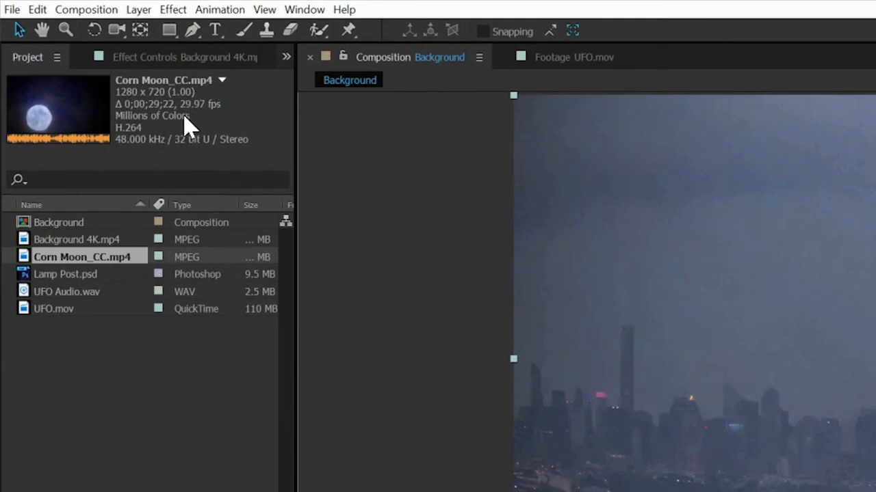
pyautogui.moveTo(235, 126)
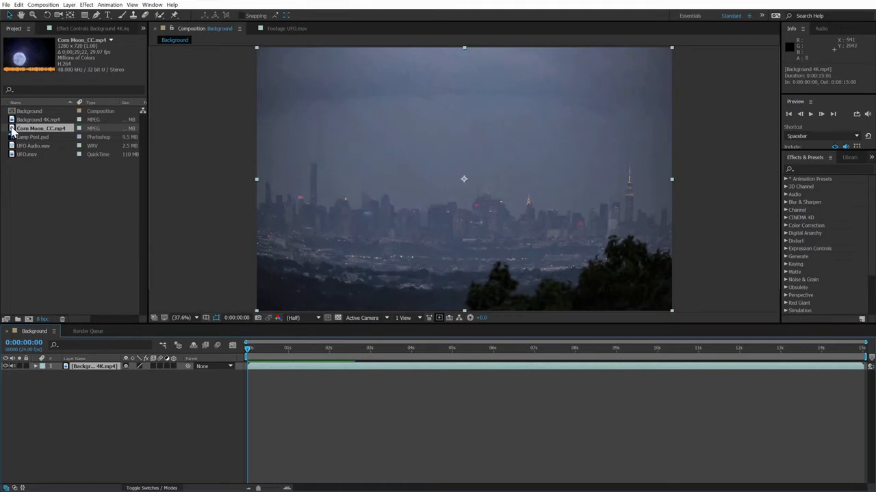
# Place Corn Moon_CC.mp4 over the skyline and scale it down to a small moon.
pyautogui.moveTo(41, 128); pyautogui.dragTo(390, 166)
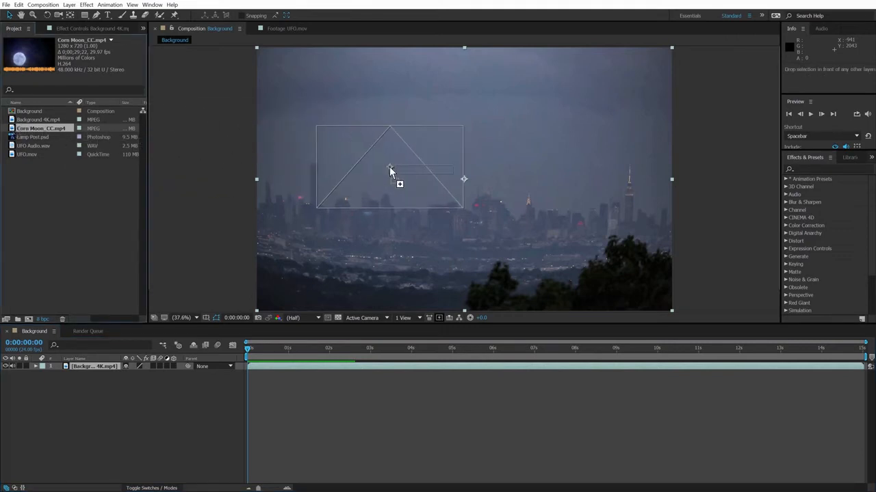
pyautogui.moveTo(390, 170); pyautogui.dragTo(487, 148)
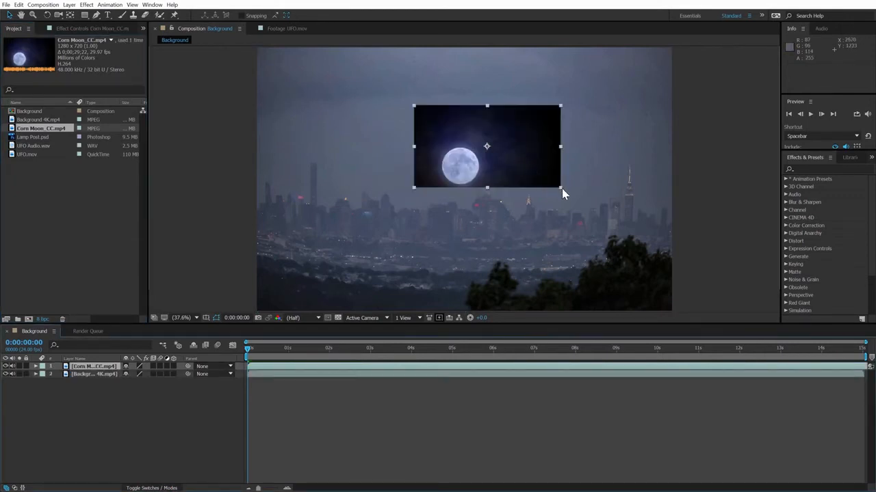
pyautogui.moveTo(561, 186); pyautogui.dragTo(544, 181)
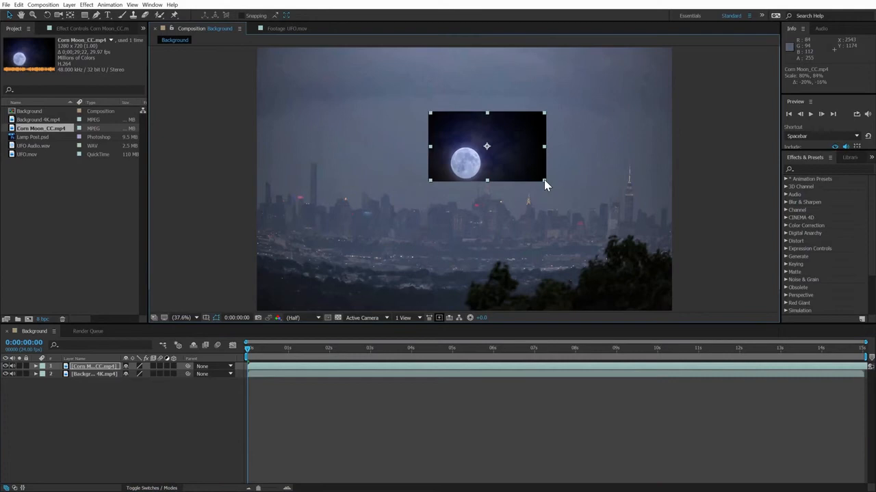
pyautogui.moveTo(544, 180); pyautogui.dragTo(537, 172)
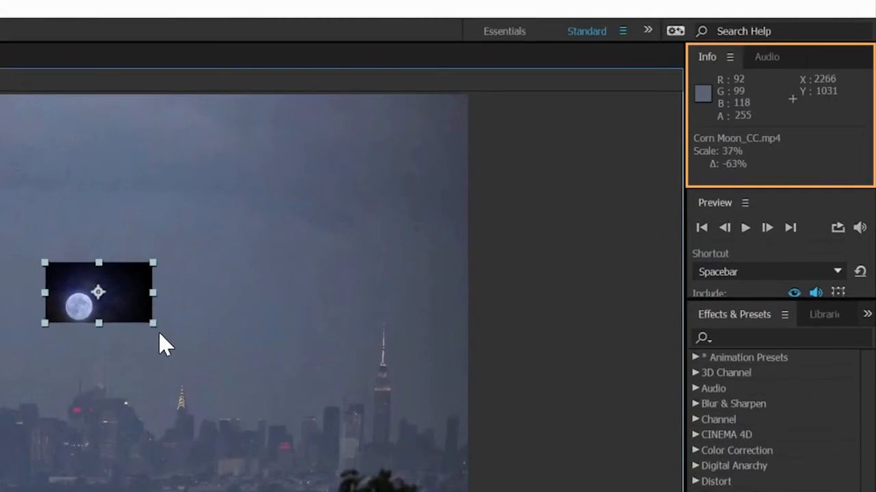
pyautogui.moveTo(153, 323); pyautogui.dragTo(185, 341)
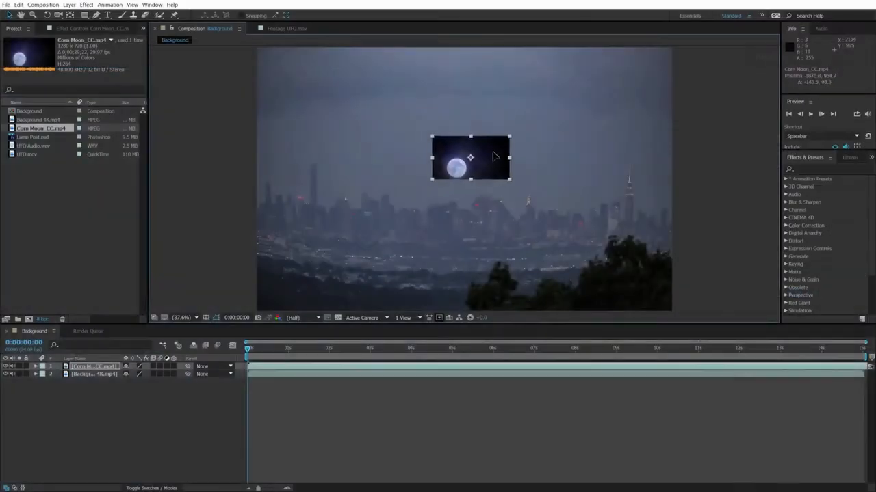
pyautogui.moveTo(470, 158); pyautogui.dragTo(428, 178)
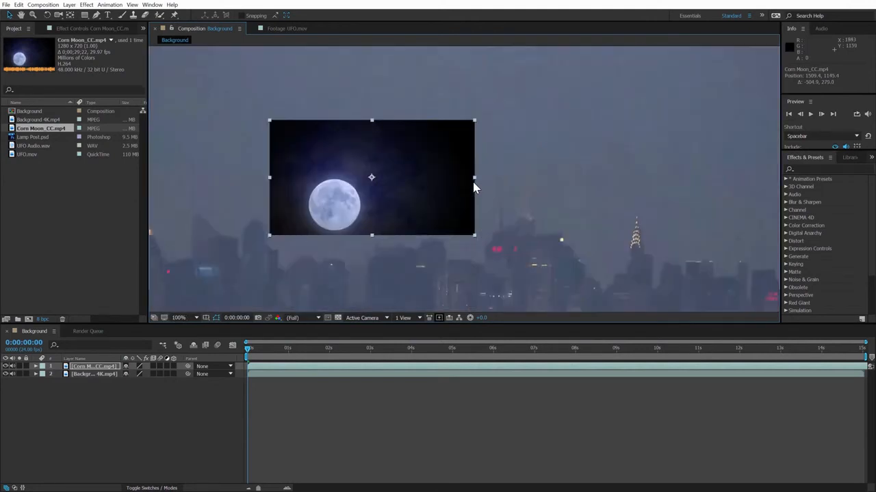
pyautogui.click(181, 317)
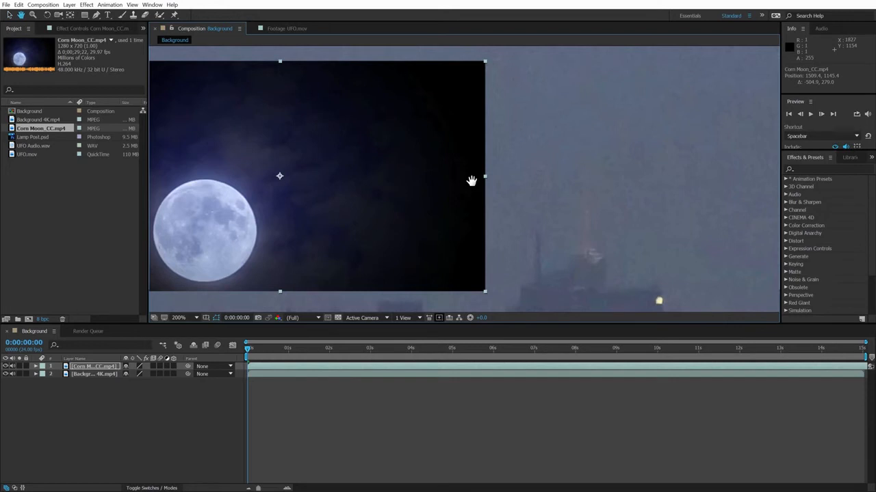
pyautogui.moveTo(321, 196)
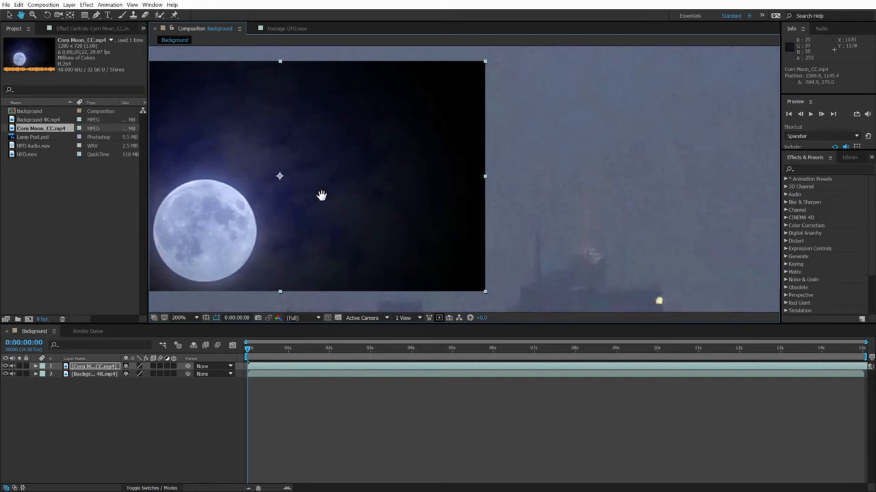
pyautogui.moveTo(321, 196); pyautogui.dragTo(500, 200)
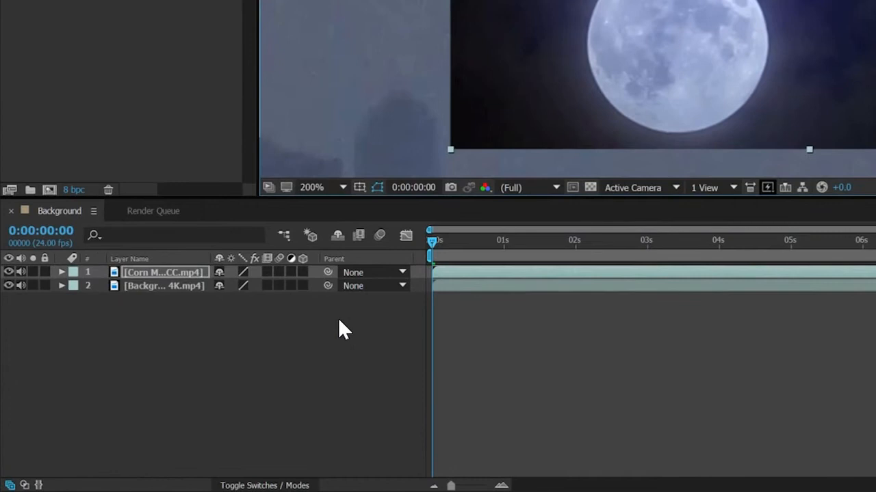
pyautogui.moveTo(167, 276)
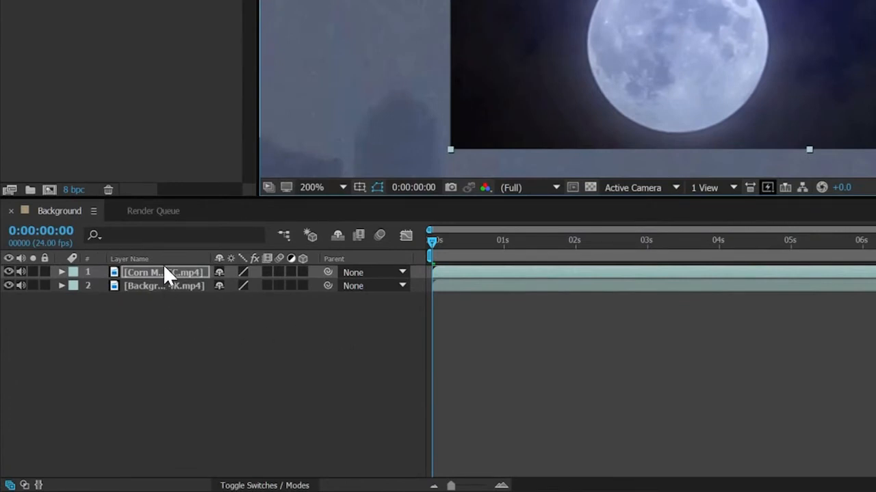
pyautogui.moveTo(164, 298)
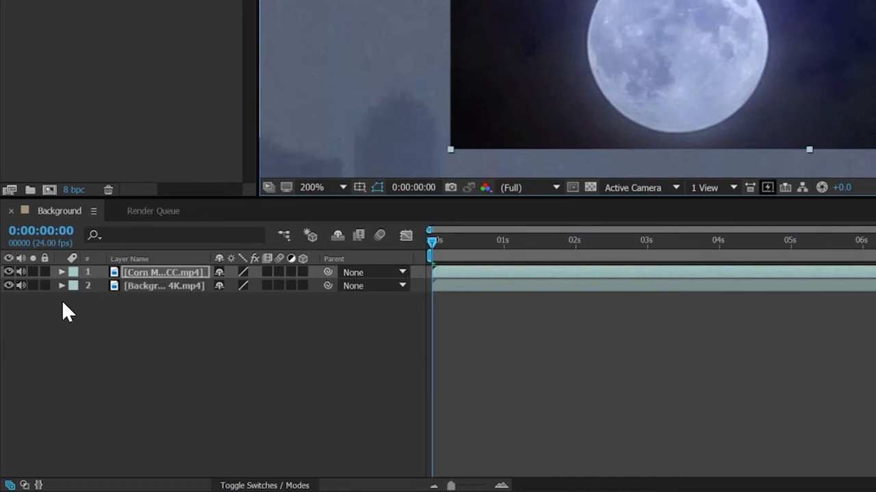
pyautogui.moveTo(63, 316)
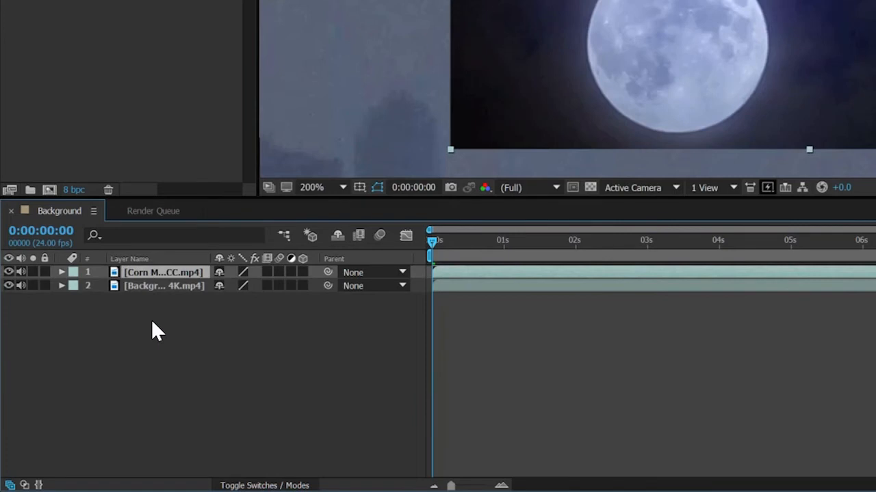
pyautogui.moveTo(258, 481)
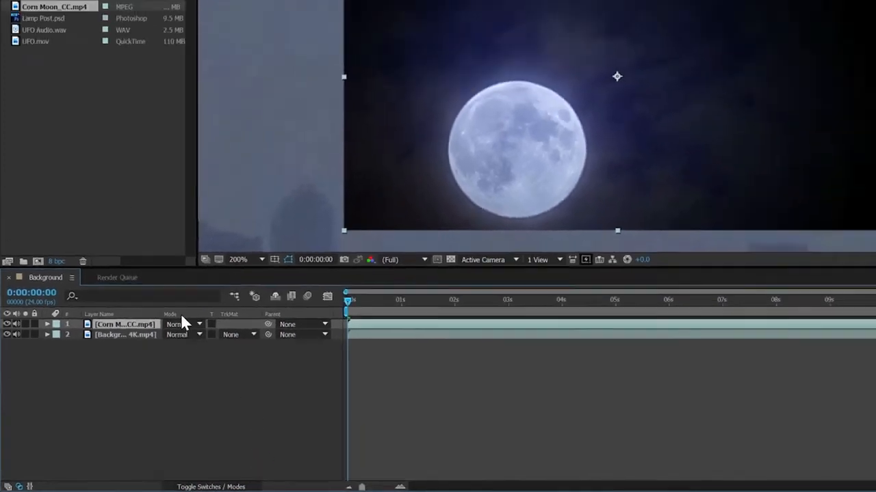
# Browse the Corn Moon_CC.mp4 layer's blending mode list, leaving it at Normal.
pyautogui.click(175, 324)
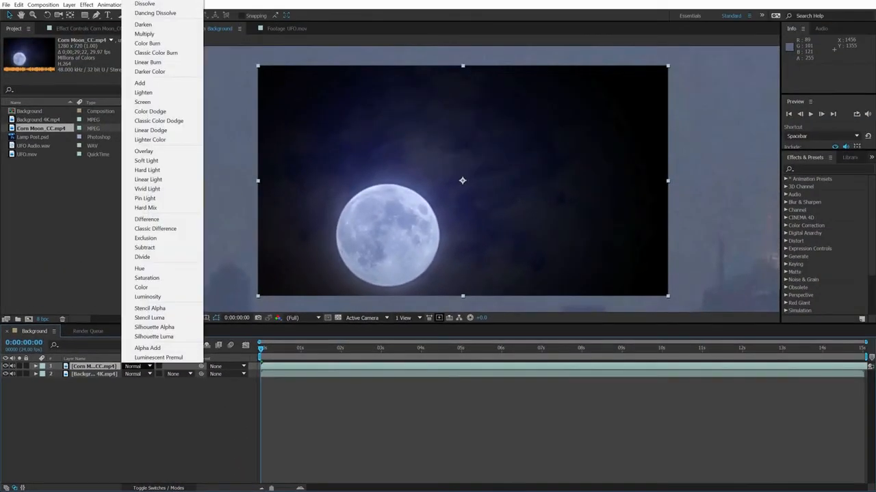
pyautogui.moveTo(150, 318)
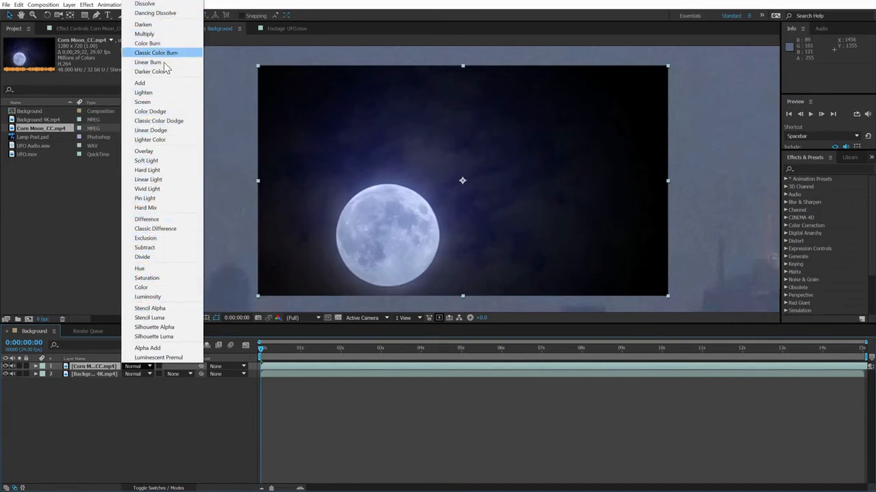
pyautogui.moveTo(112, 399)
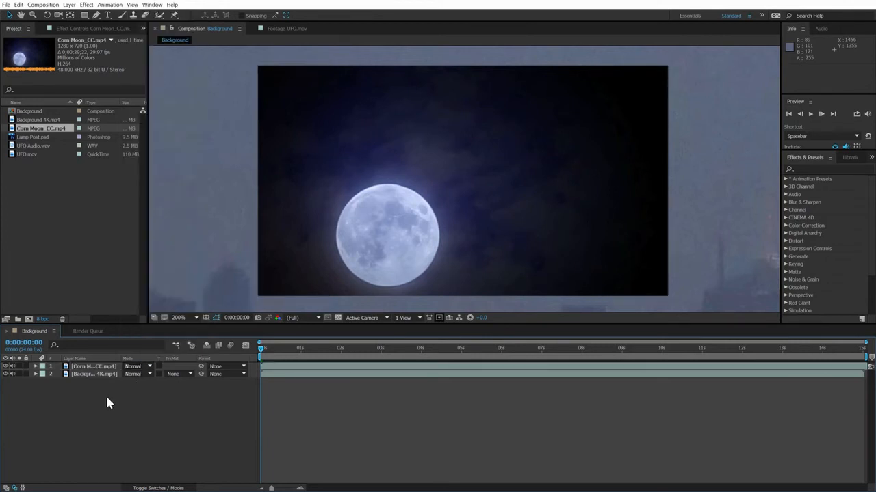
pyautogui.moveTo(101, 427)
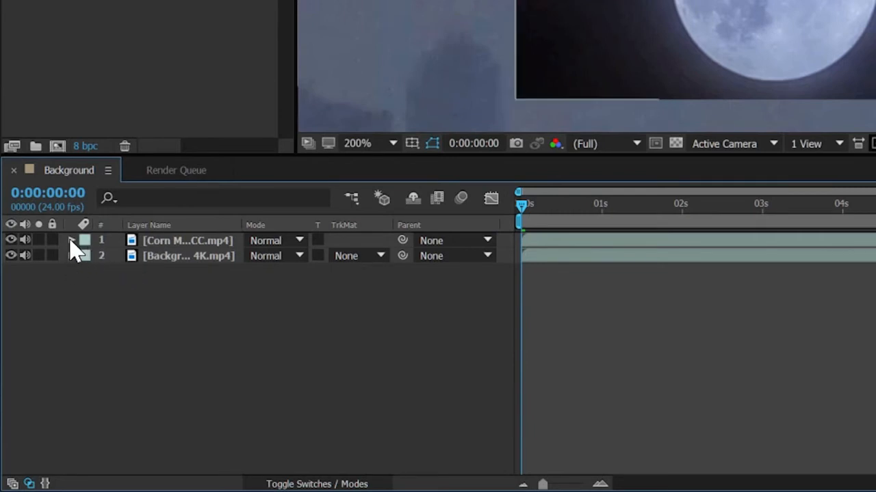
# Expand Corn Moon_CC.mp4's Transform group showing Scale 52.7% and Opacity 100%.
pyautogui.click(71, 241)
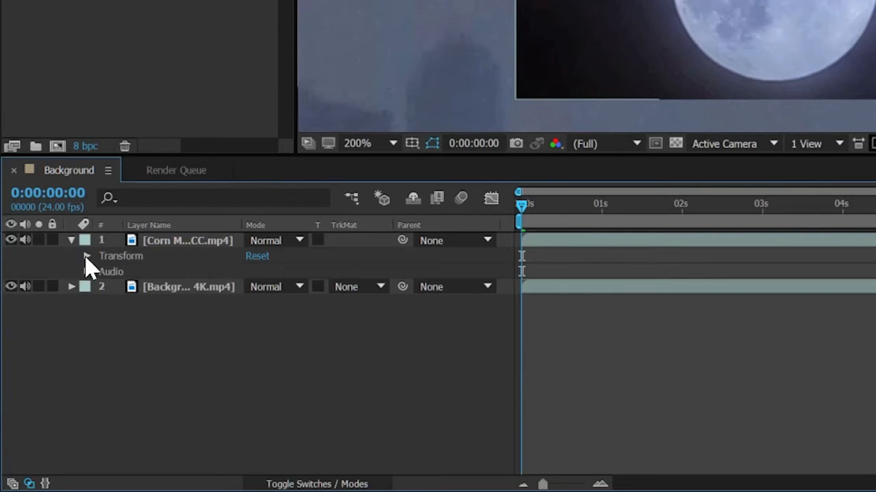
pyautogui.click(86, 256)
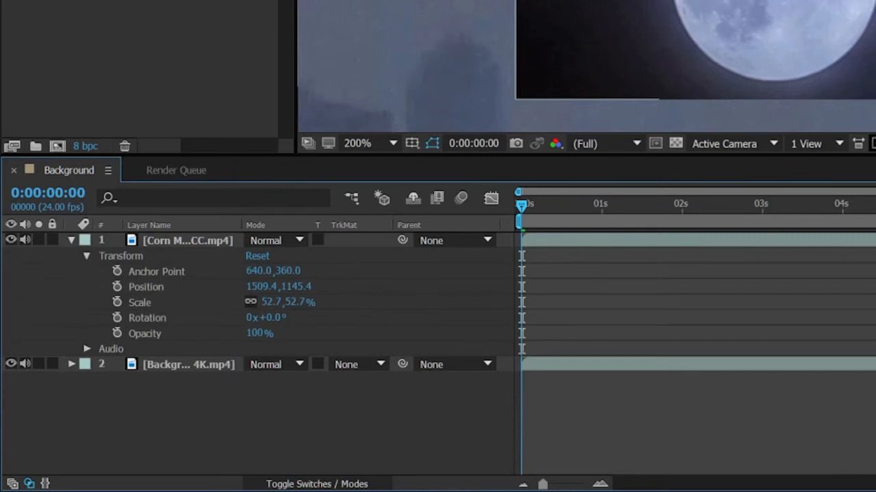
pyautogui.moveTo(175, 332)
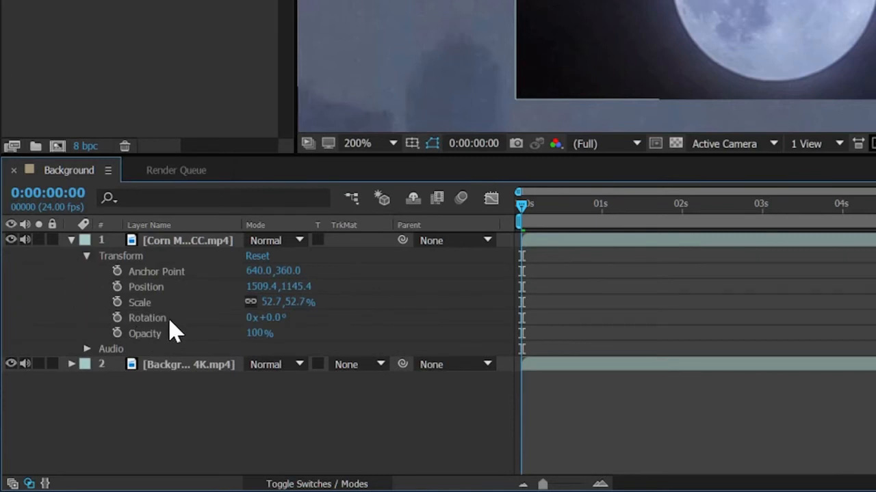
pyautogui.moveTo(181, 348)
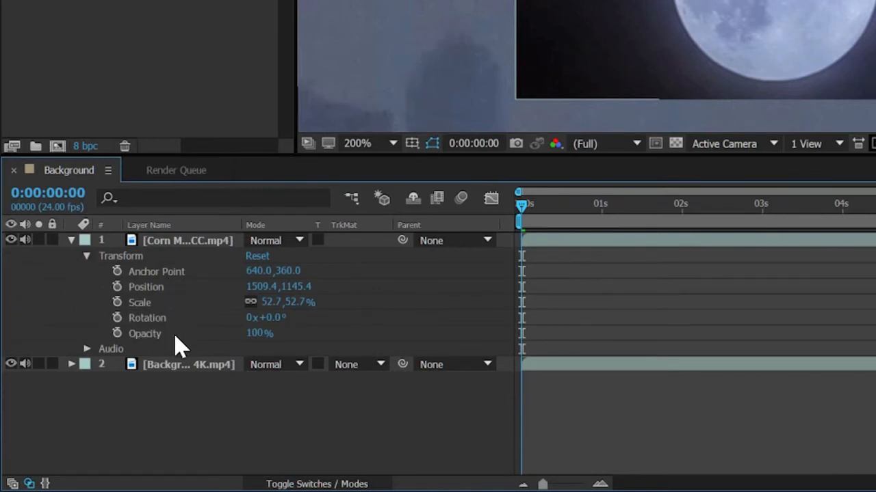
pyautogui.moveTo(258, 312)
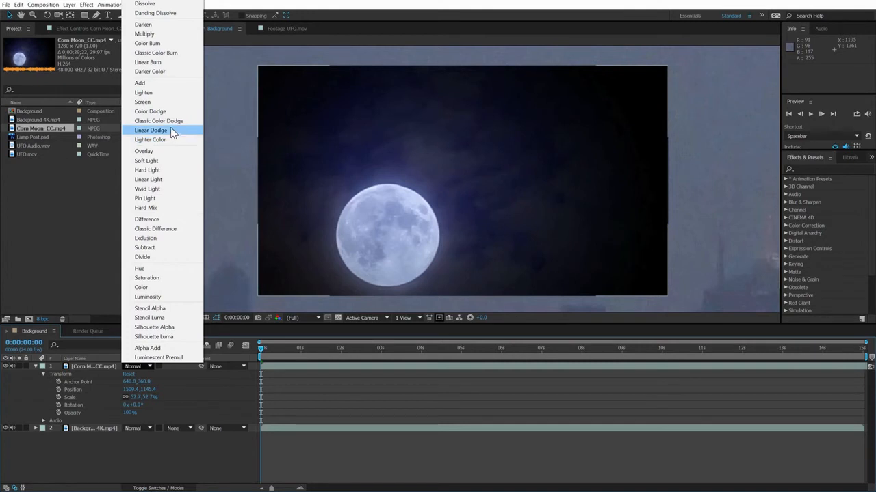
pyautogui.moveTo(159, 120)
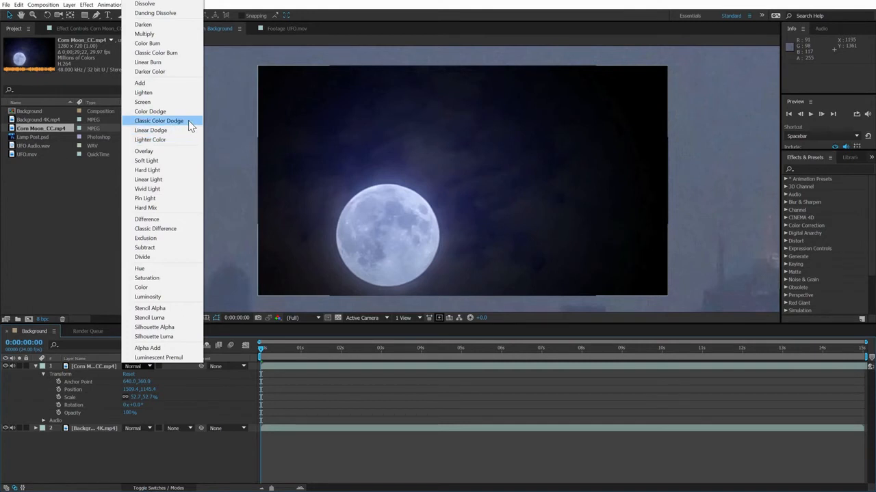
# Set the Corn Moon_CC.mp4 layer's blending mode to Classic Color Dodge.
pyautogui.click(159, 120)
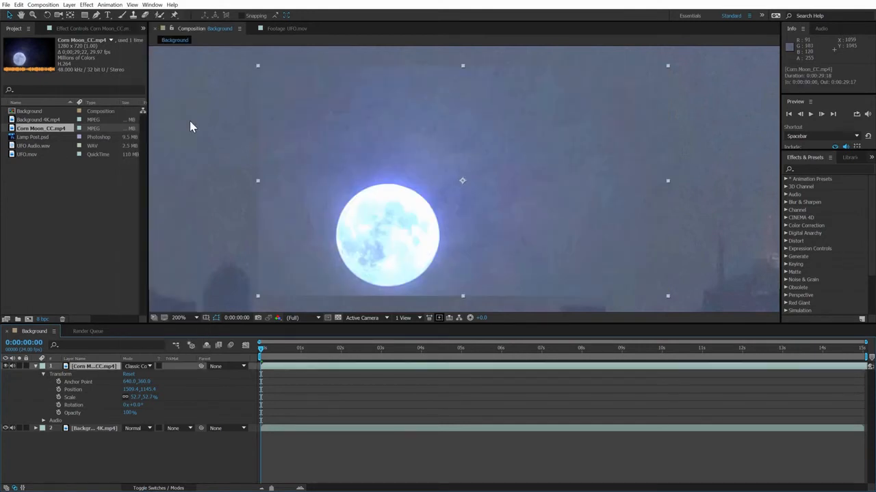
pyautogui.moveTo(575, 170)
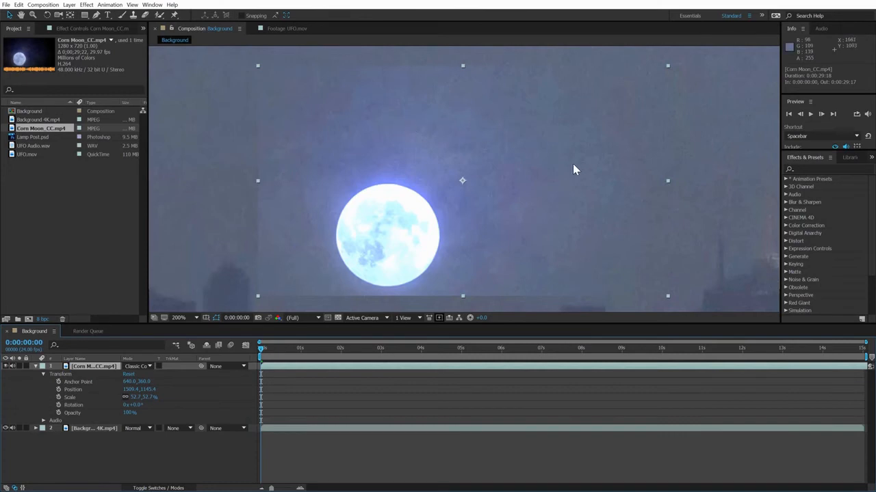
pyautogui.moveTo(370, 137)
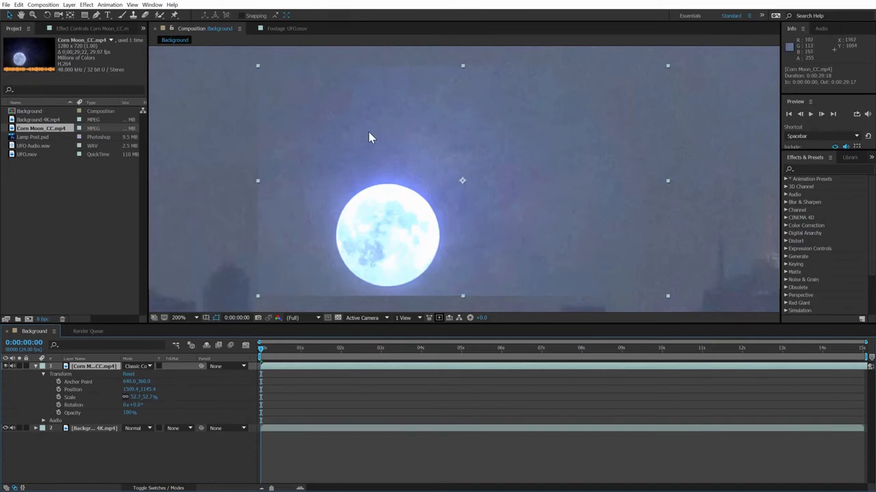
pyautogui.moveTo(366, 166)
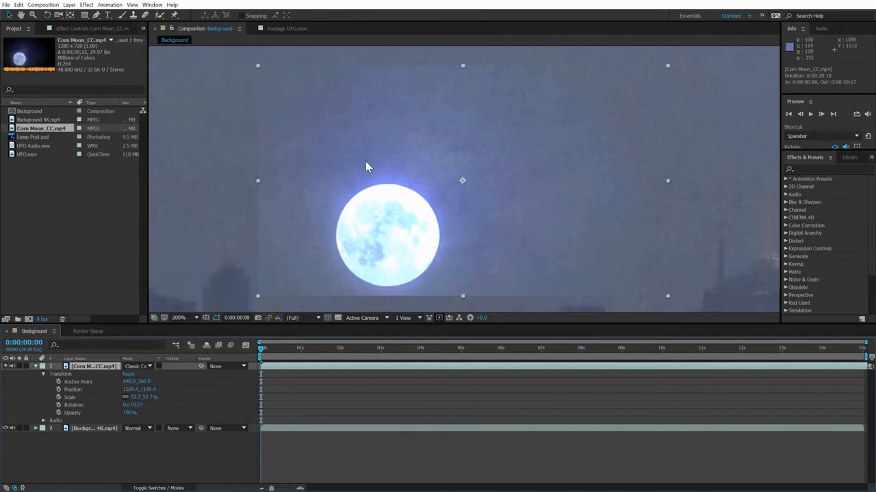
pyautogui.moveTo(705, 219)
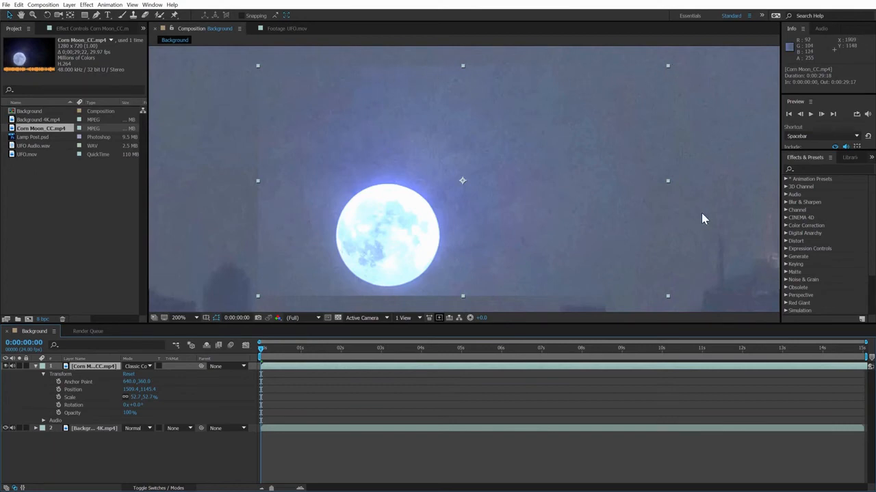
pyautogui.moveTo(285, 291)
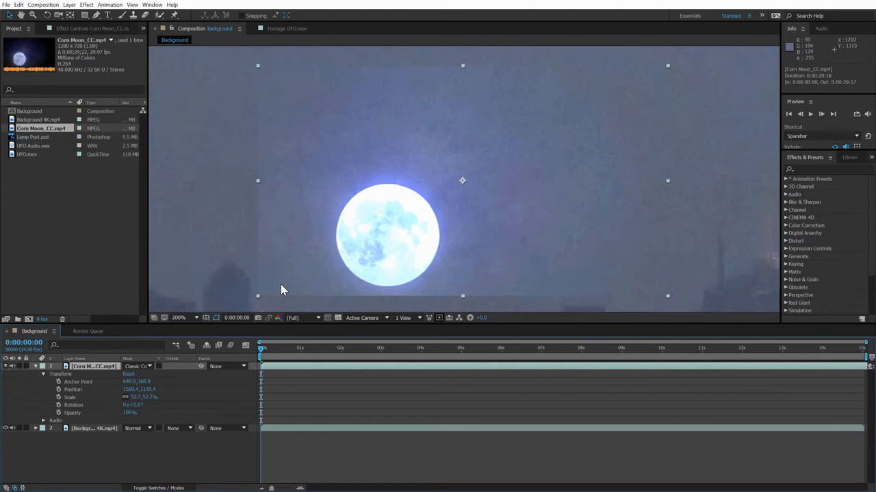
pyautogui.moveTo(355, 274)
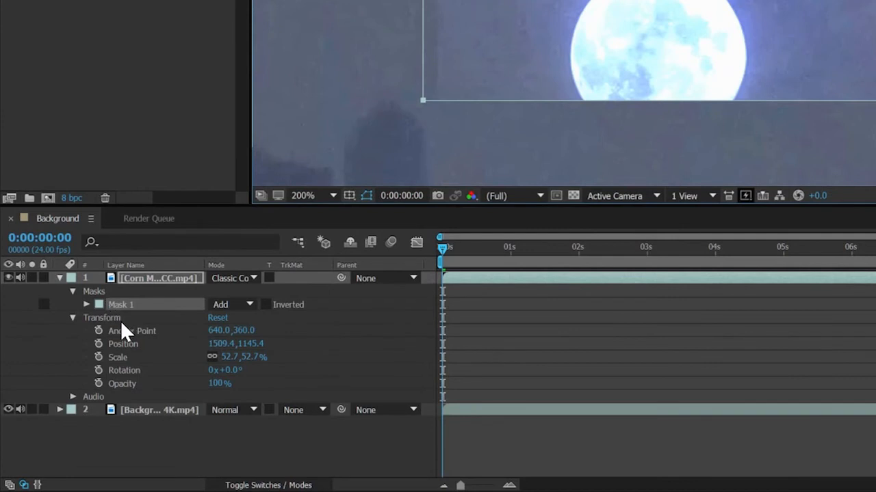
pyautogui.moveTo(135, 322)
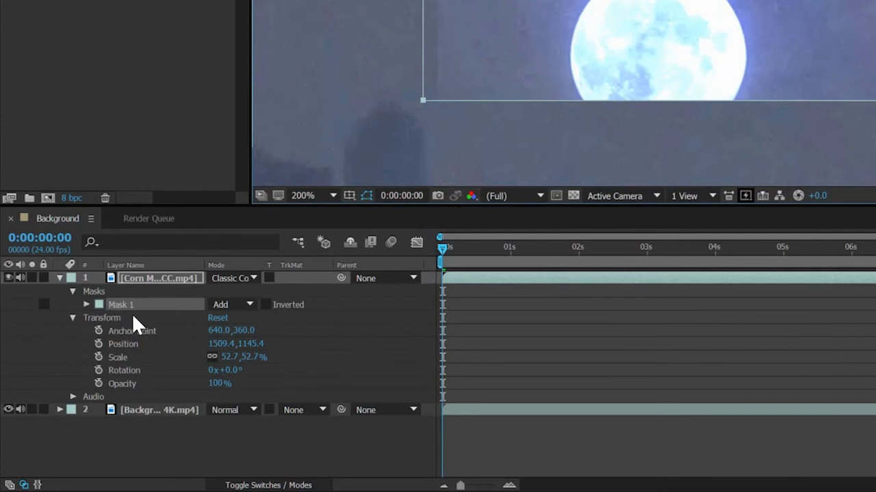
# Raise Mask 1's feather on the moon layer to 180 pixels.
pyautogui.click(88, 304)
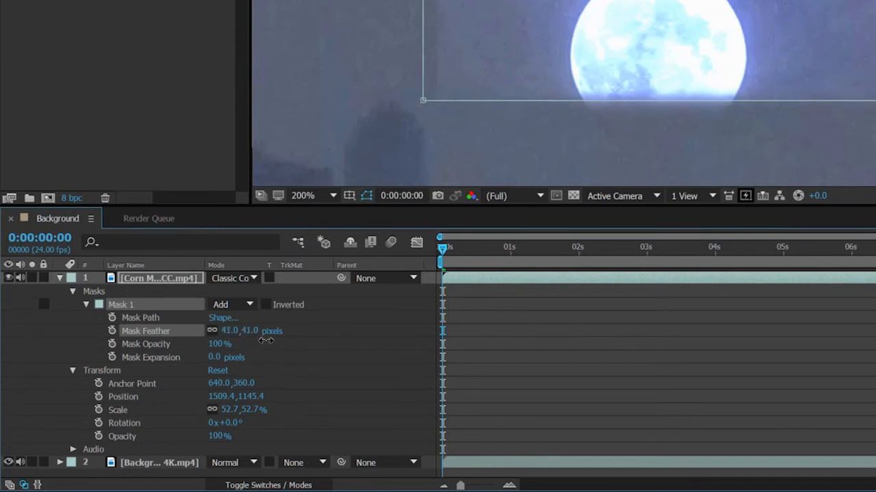
pyautogui.moveTo(240, 330); pyautogui.dragTo(358, 335)
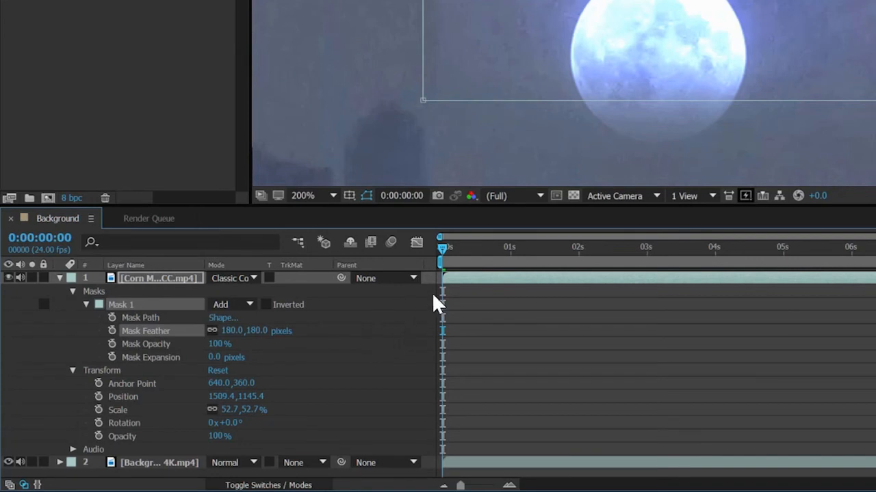
pyautogui.moveTo(678, 128)
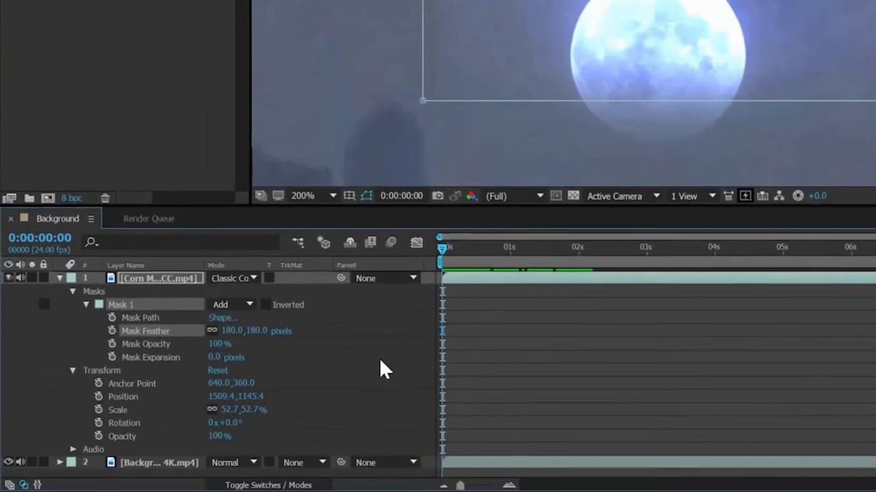
# Scrub the moon layer's Opacity down so it sits faintly in the sky.
pyautogui.moveTo(219, 436); pyautogui.dragTo(198, 436)
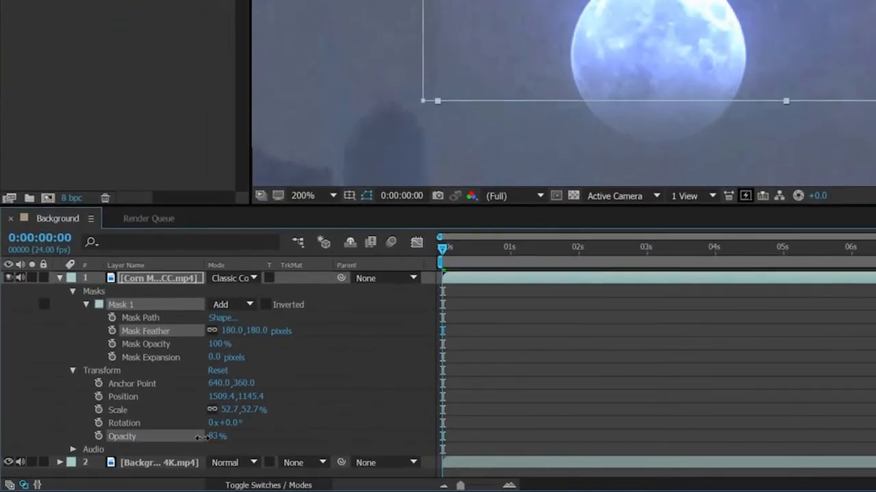
pyautogui.moveTo(217, 436); pyautogui.dragTo(185, 440)
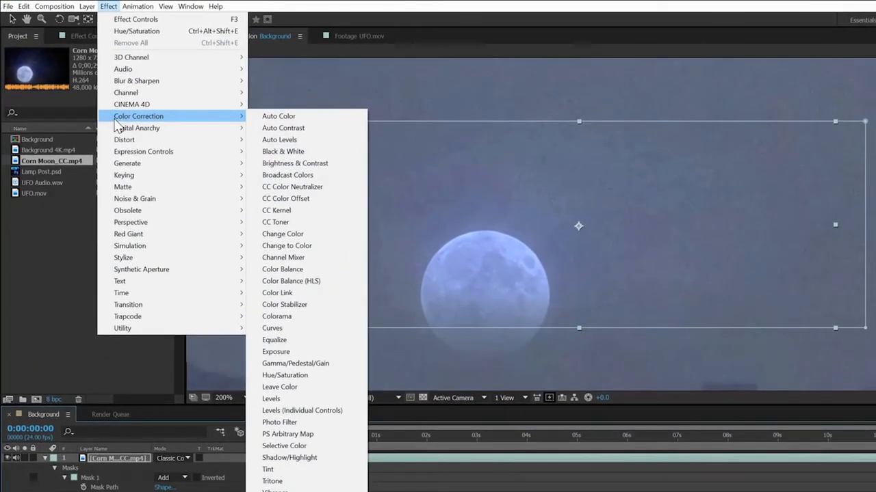
pyautogui.moveTo(126, 164)
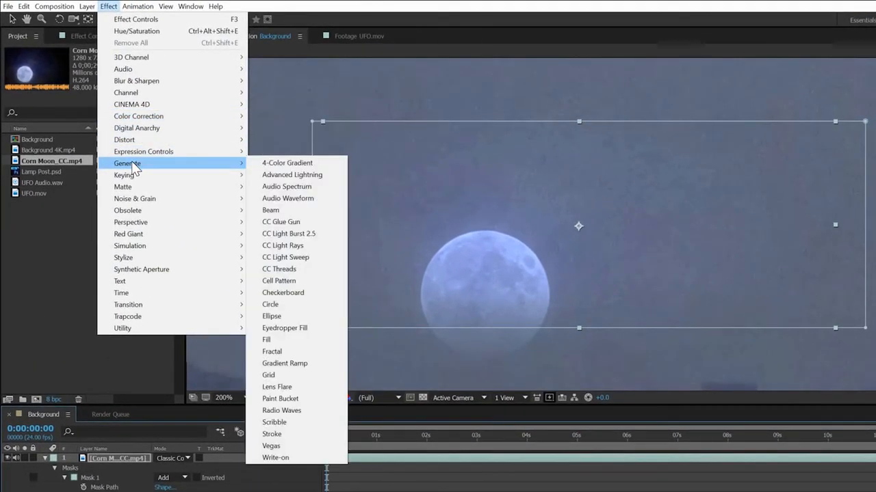
pyautogui.moveTo(134, 199)
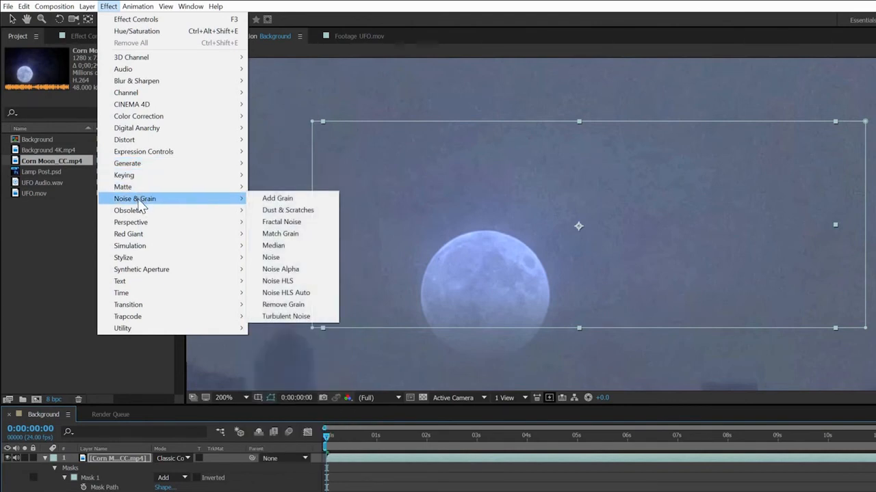
pyautogui.moveTo(129, 247)
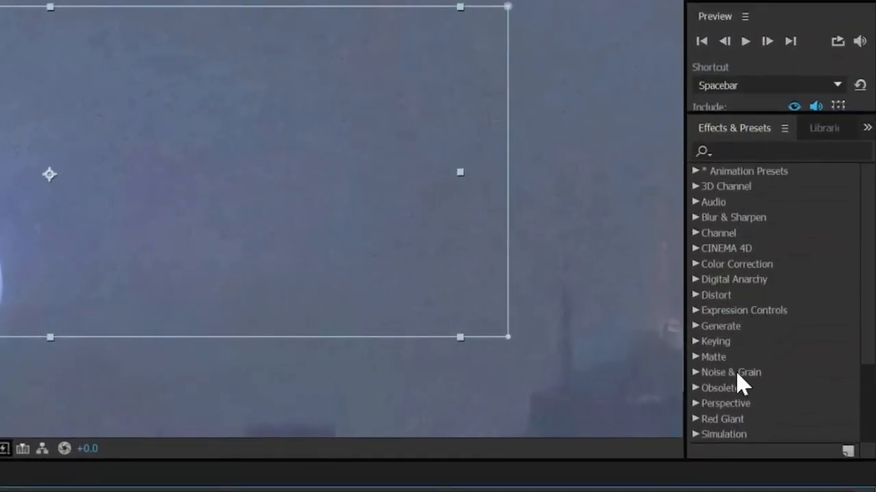
# Add a Levels effect to Corn Moon_CC.mp4 and raise Input Black to darken its shadows.
pyautogui.click(780, 150)
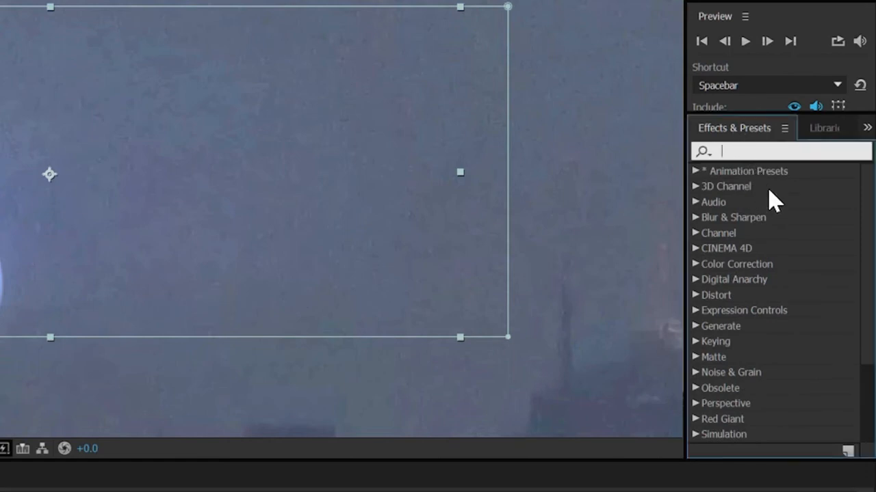
pyautogui.write('levels')
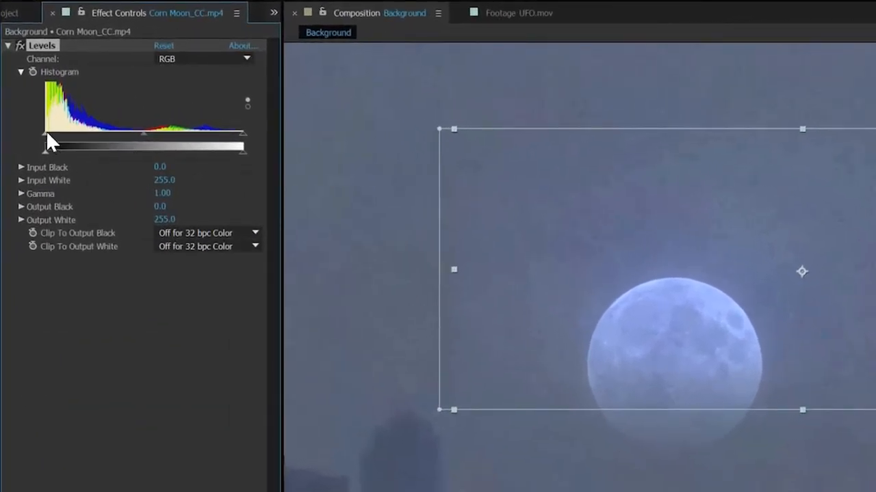
pyautogui.moveTo(46, 134); pyautogui.dragTo(62, 134)
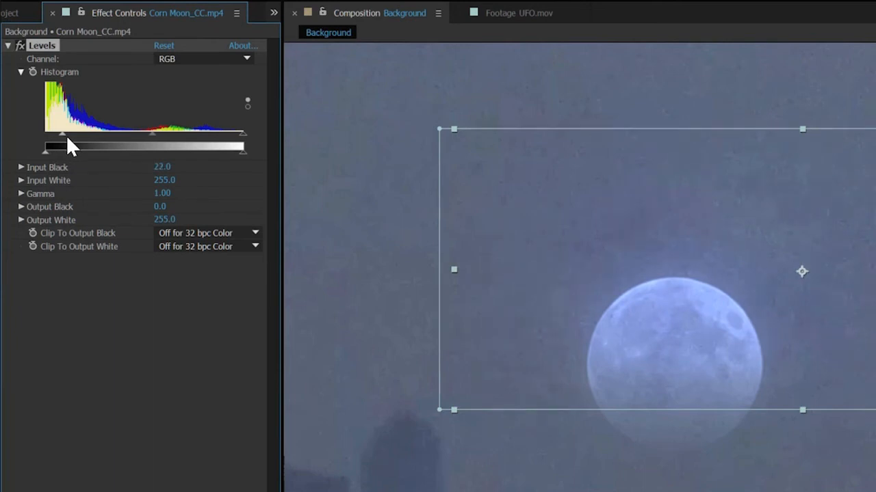
pyautogui.moveTo(61, 145); pyautogui.dragTo(101, 145)
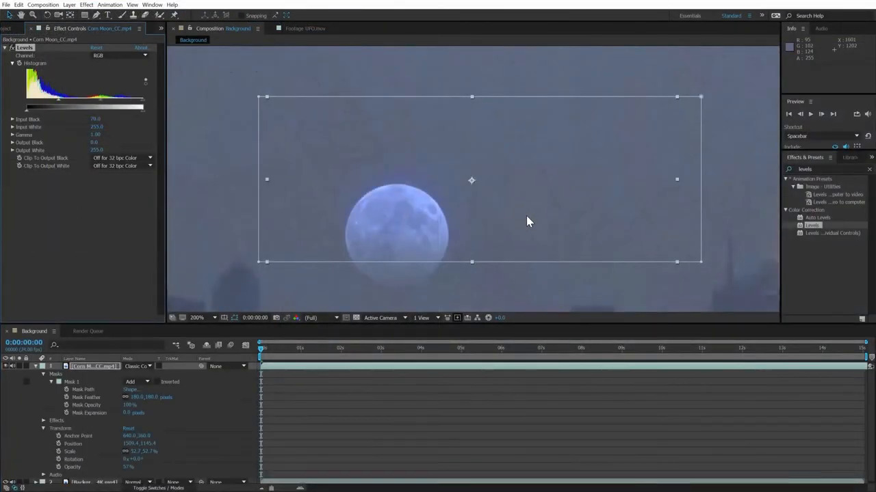
pyautogui.moveTo(388, 192)
pyautogui.write('h')
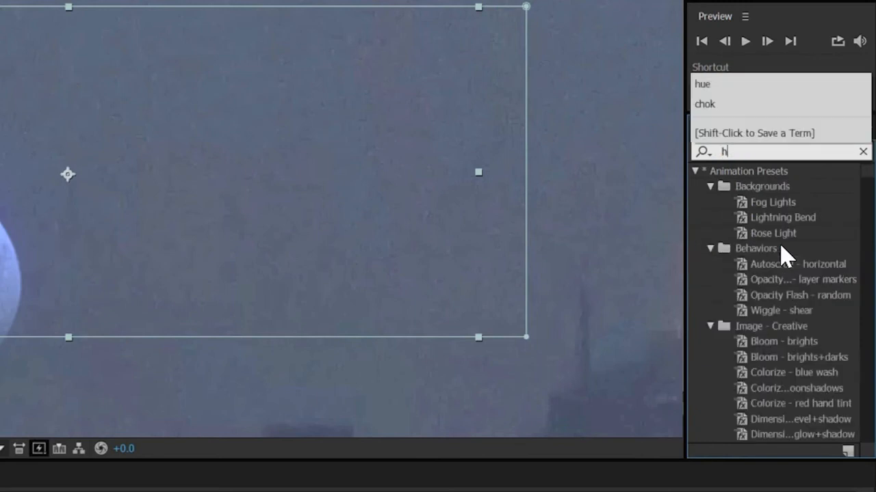
# Add Hue/Saturation to the moon layer and lower Master Saturation to about -86.
pyautogui.write('ue')
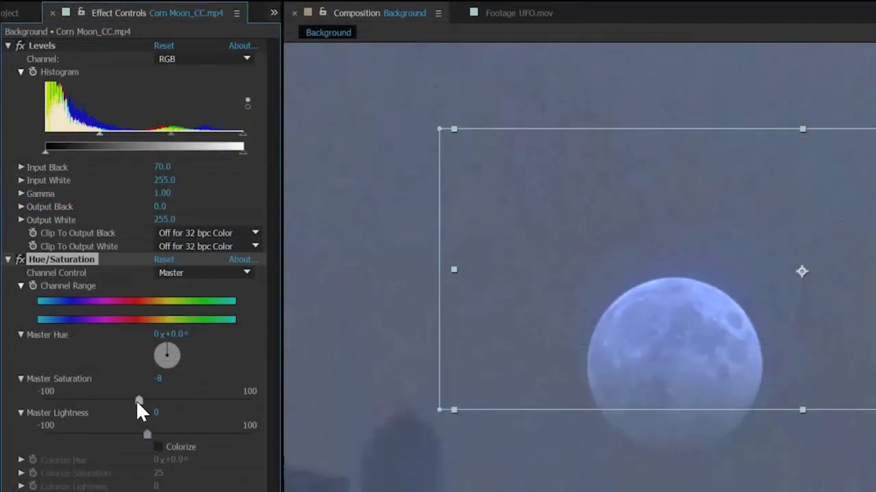
pyautogui.moveTo(139, 400); pyautogui.dragTo(76, 401)
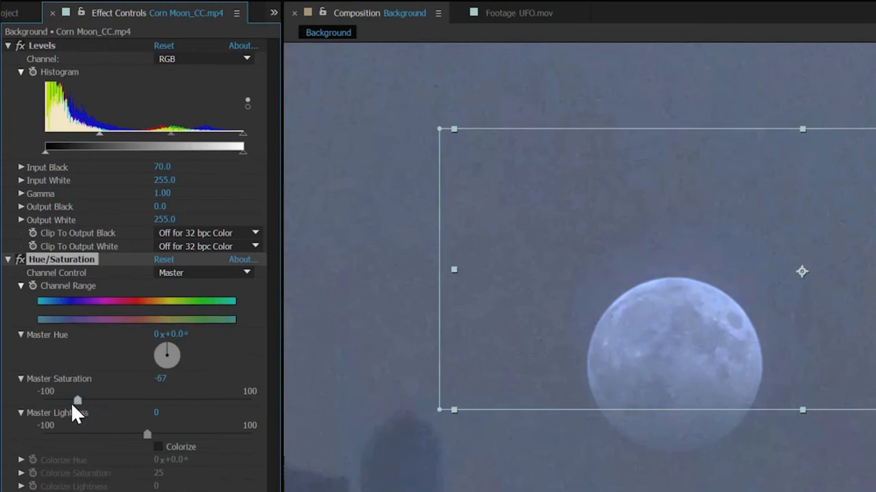
pyautogui.moveTo(77, 401); pyautogui.dragTo(58, 401)
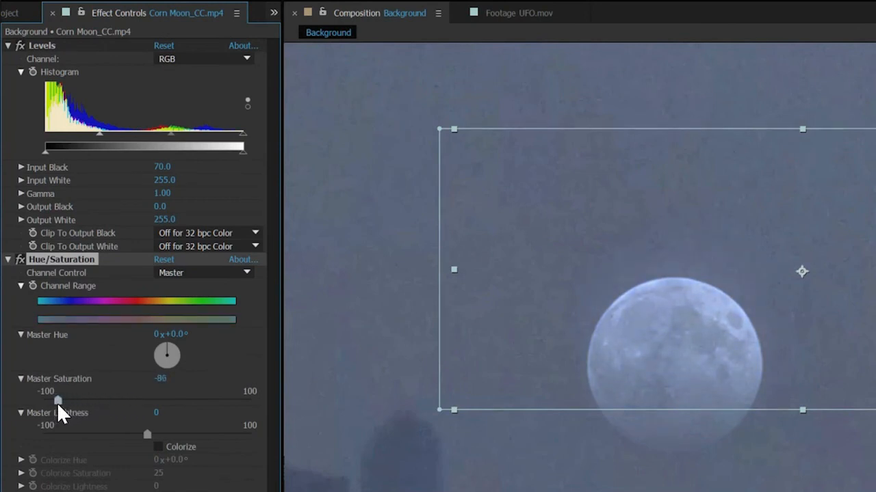